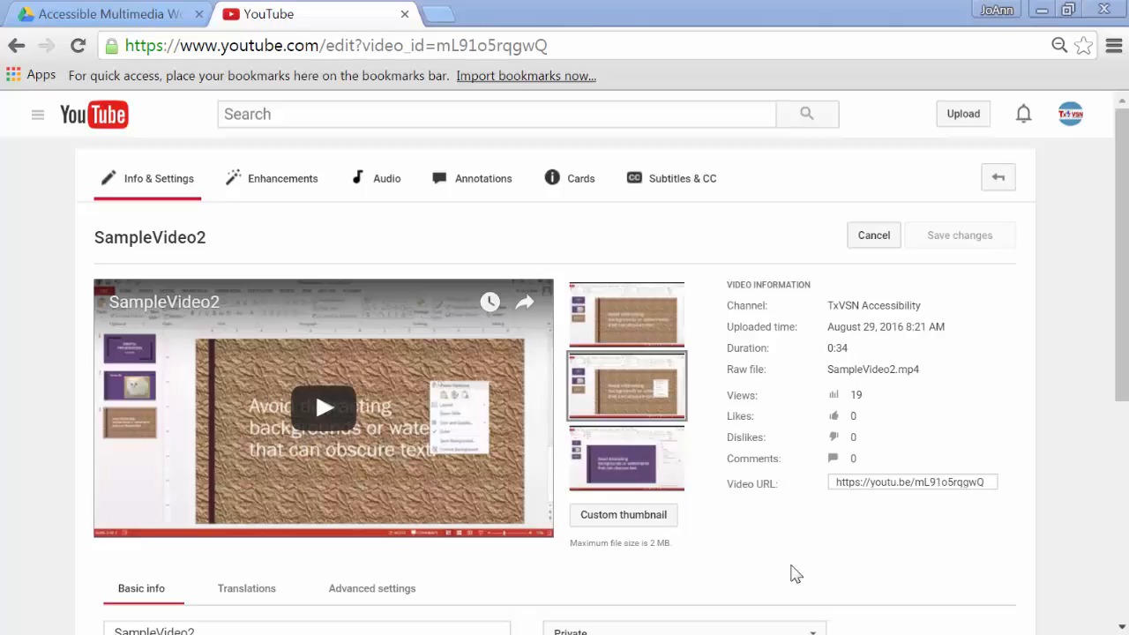
{"action": "mouse_move", "coordinate": [787, 392]}
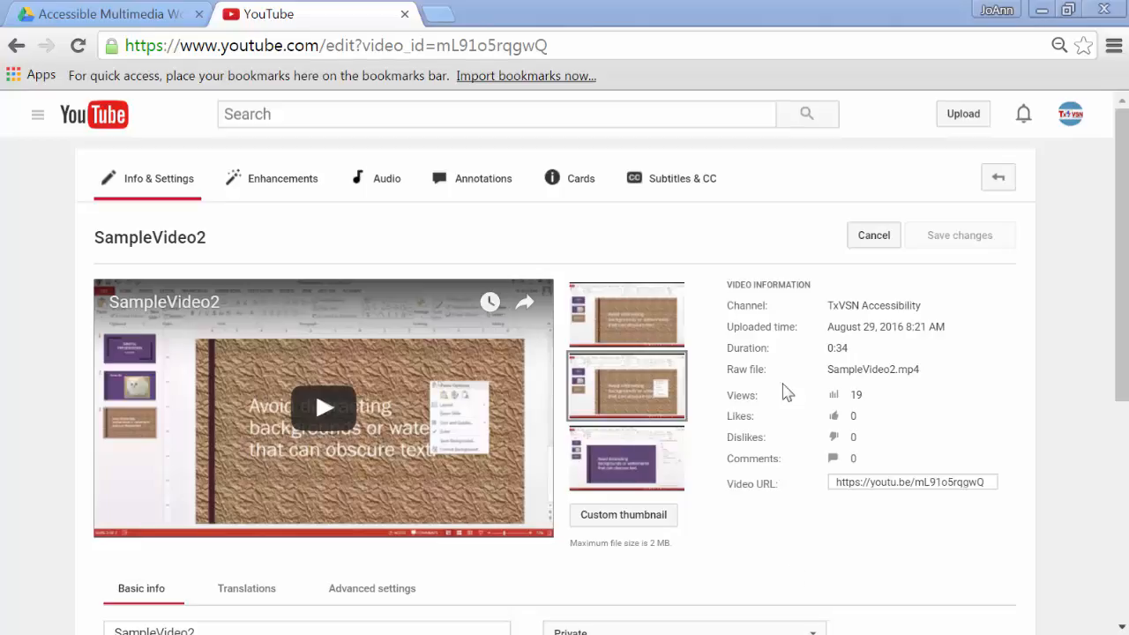
{"action": "mouse_move", "coordinate": [732, 212]}
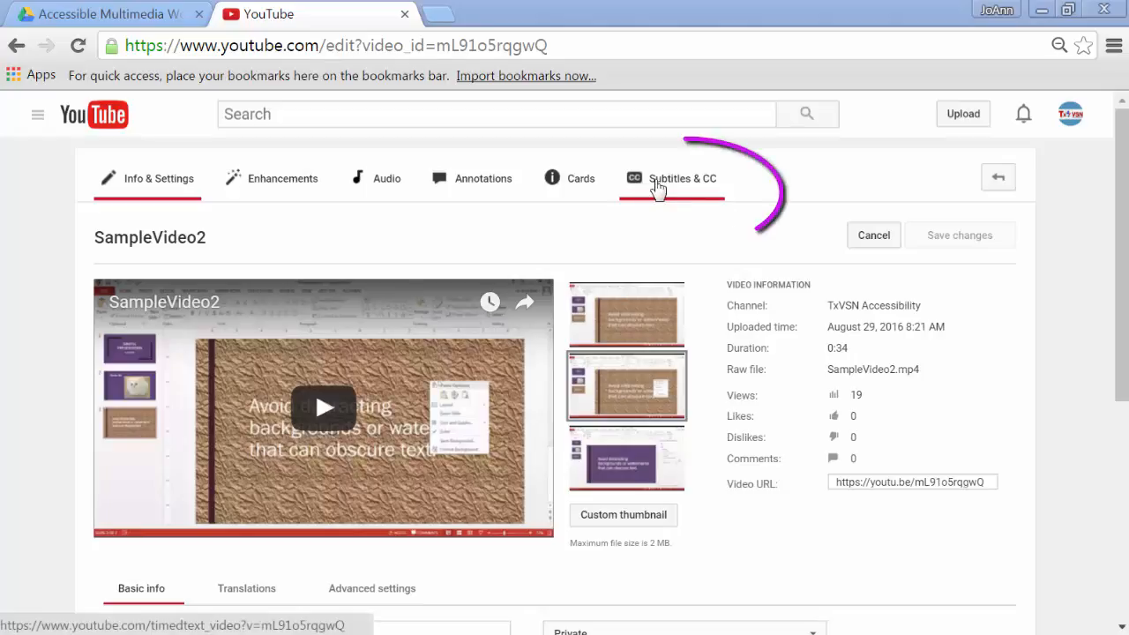
Start new English subtitles for SampleVideo2 from the Subtitles & CC manager
{"action": "left_click", "coordinate": [683, 178]}
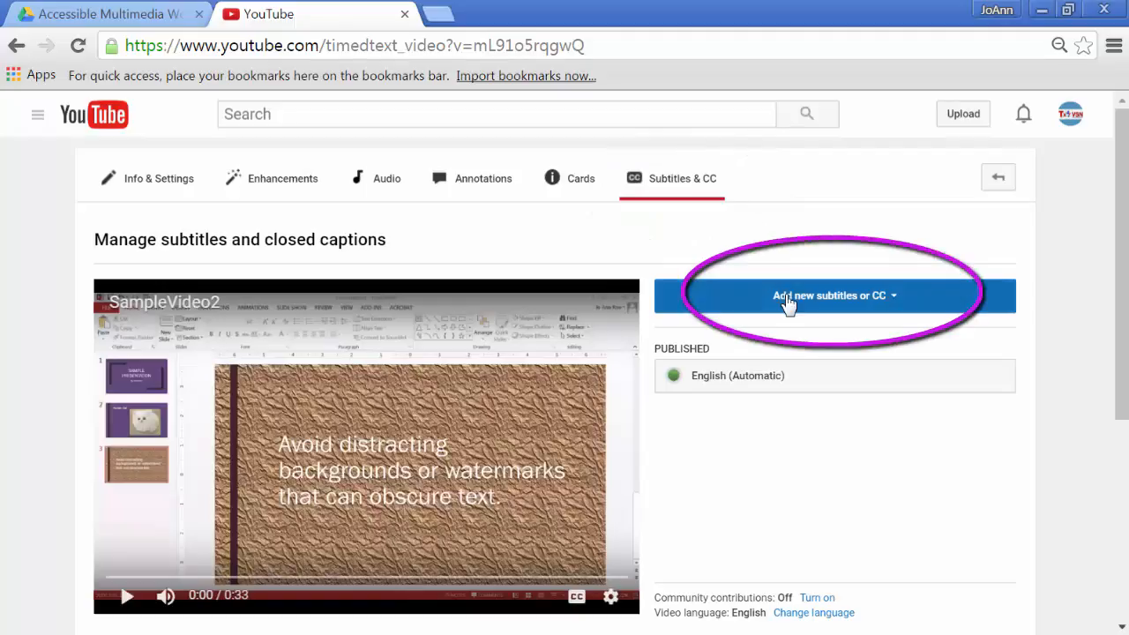
{"action": "left_click", "coordinate": [833, 295]}
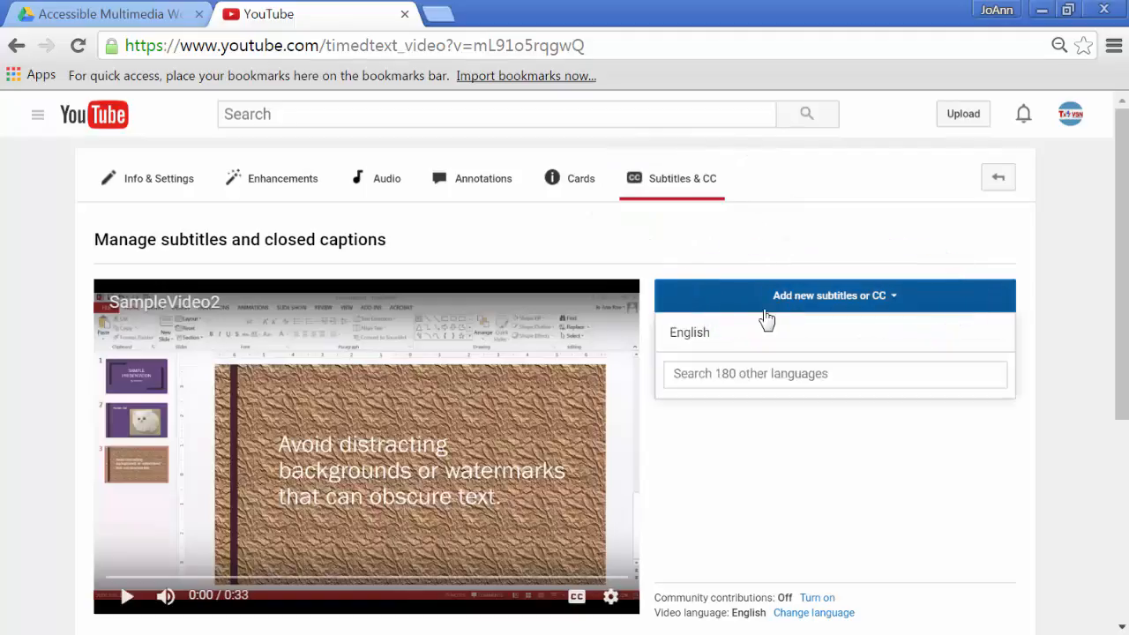
{"action": "left_click", "coordinate": [688, 331]}
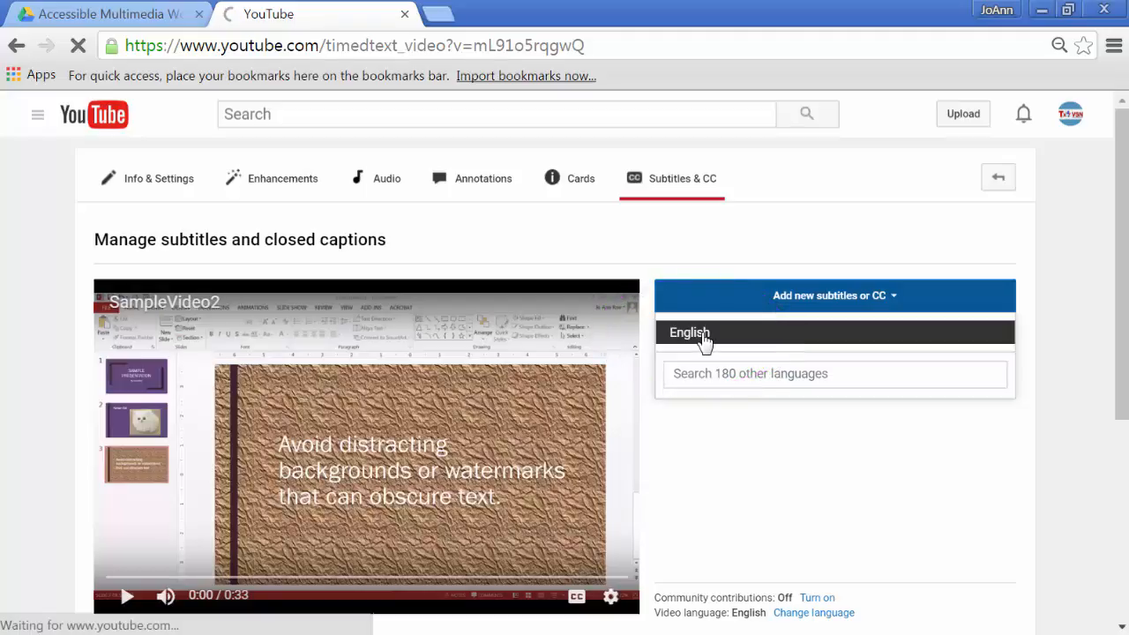
{"action": "left_click", "coordinate": [688, 331]}
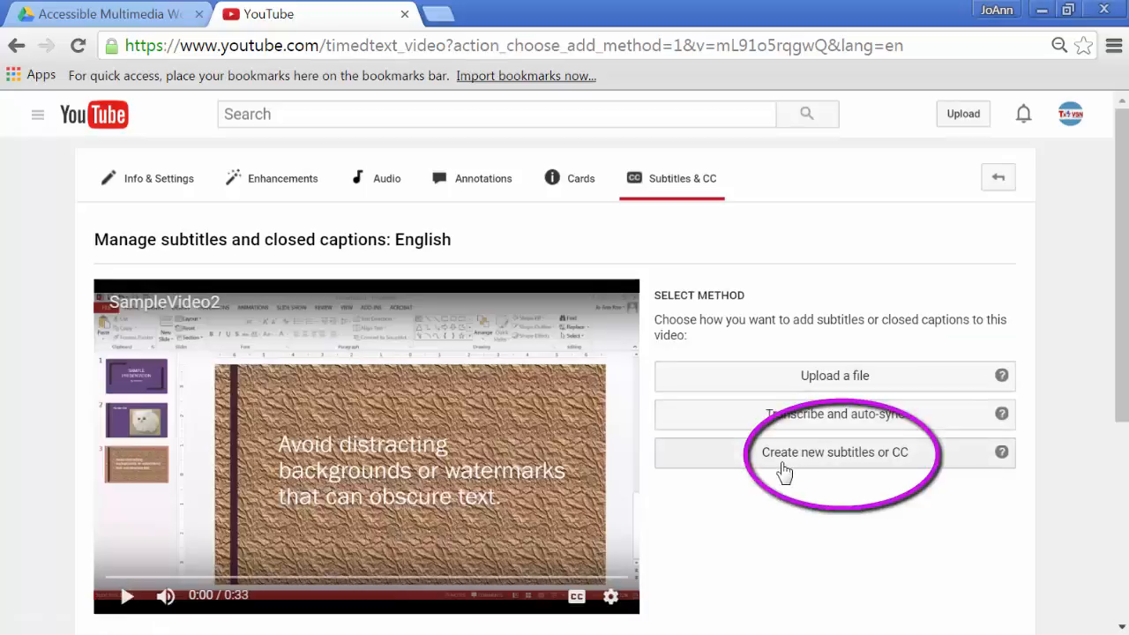
{"action": "left_click", "coordinate": [835, 452]}
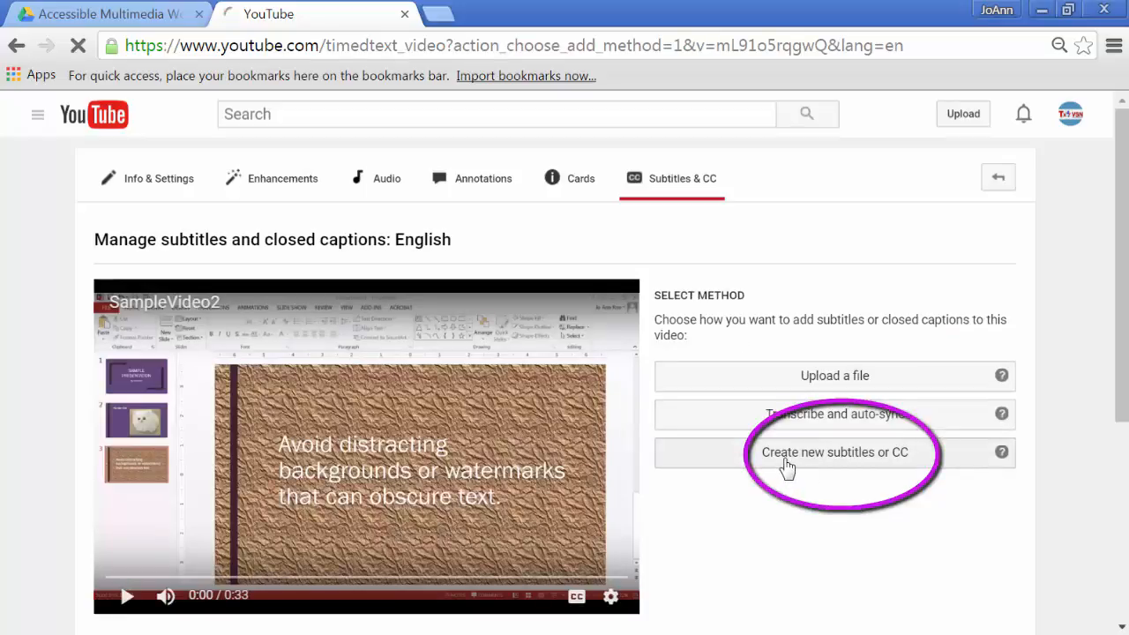
Load the Transcribe and set timings editor with the player and timeline in view
{"action": "left_click", "coordinate": [832, 451]}
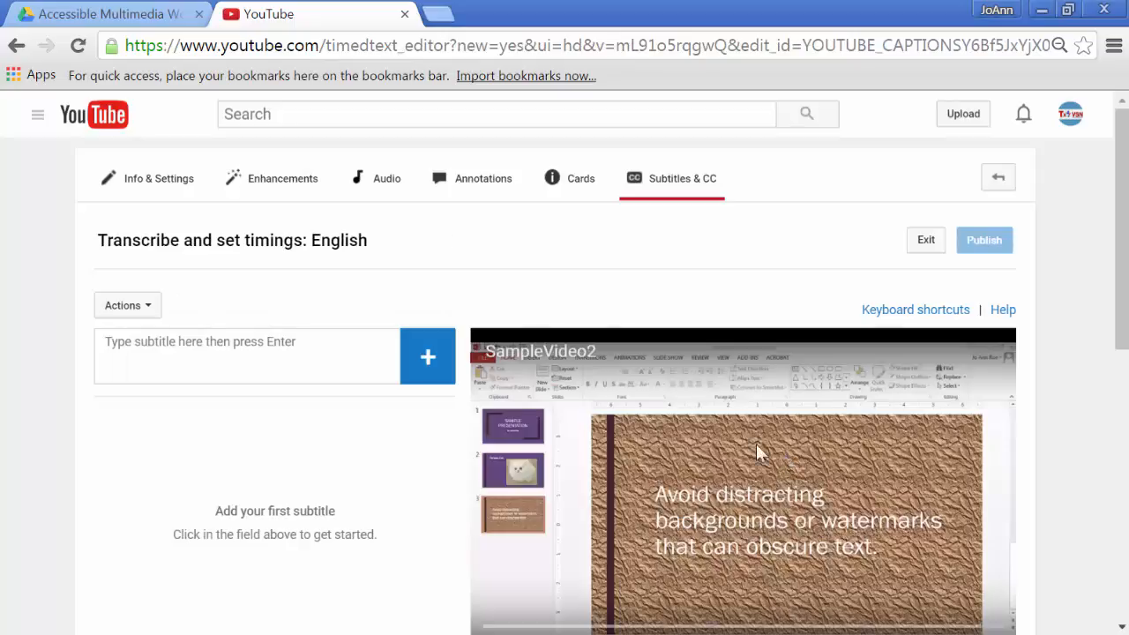
{"action": "scroll", "scroll_direction": "down", "scroll_amount": 3}
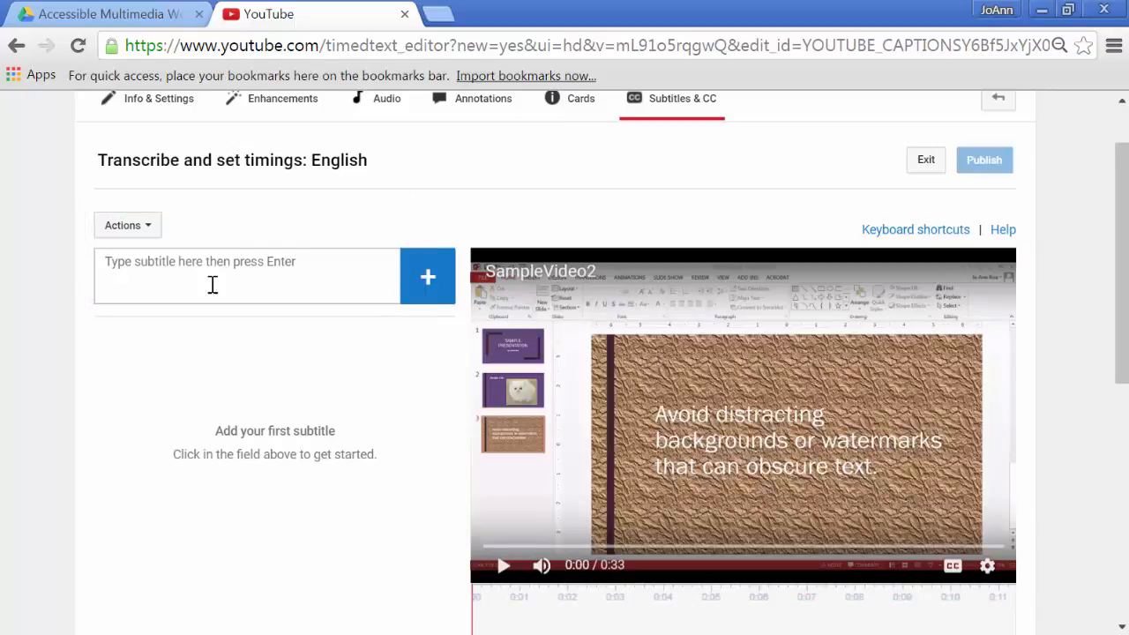
{"action": "mouse_move", "coordinate": [565, 393]}
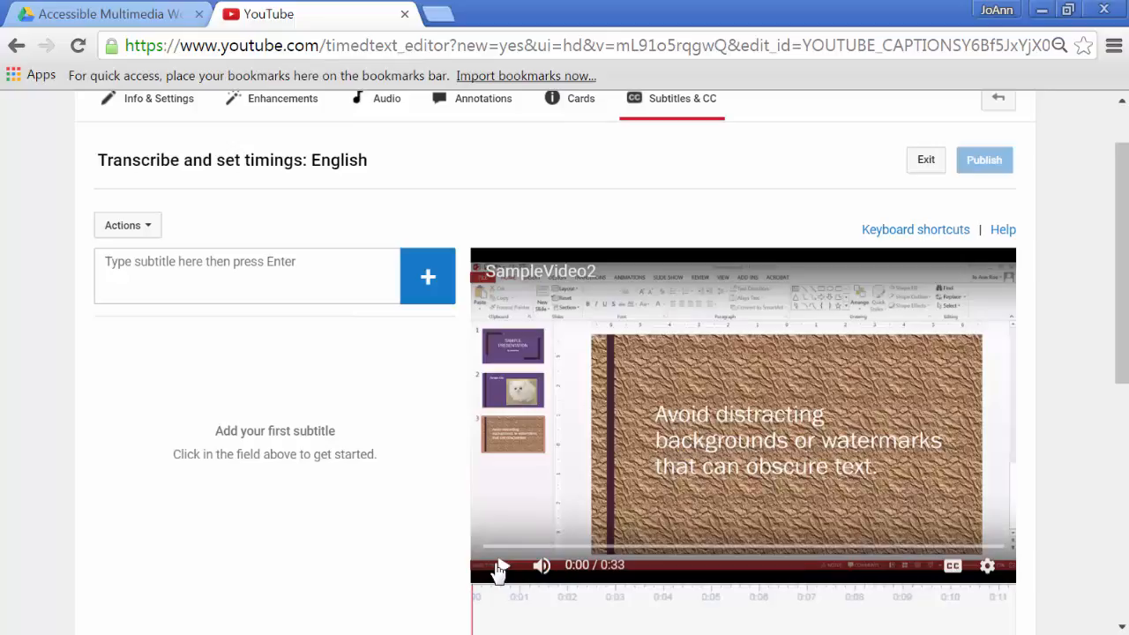
Enter the caption "I'm going to show you how to avoid distracting backgrounds or watermarks." while listening
{"action": "left_click", "coordinate": [501, 565]}
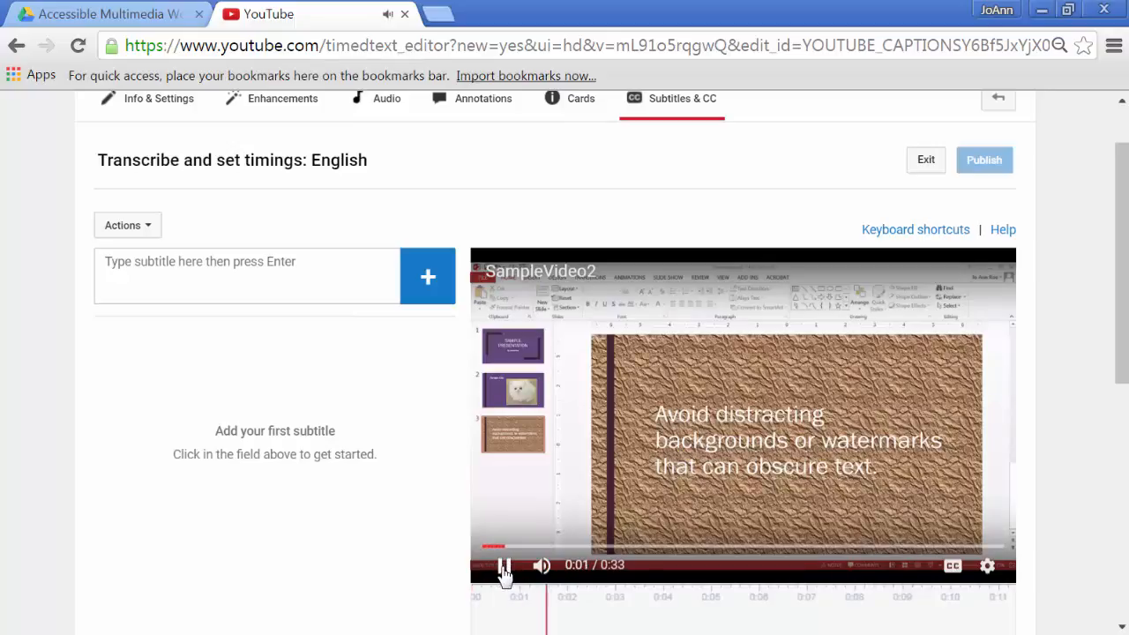
{"action": "left_click", "coordinate": [505, 564]}
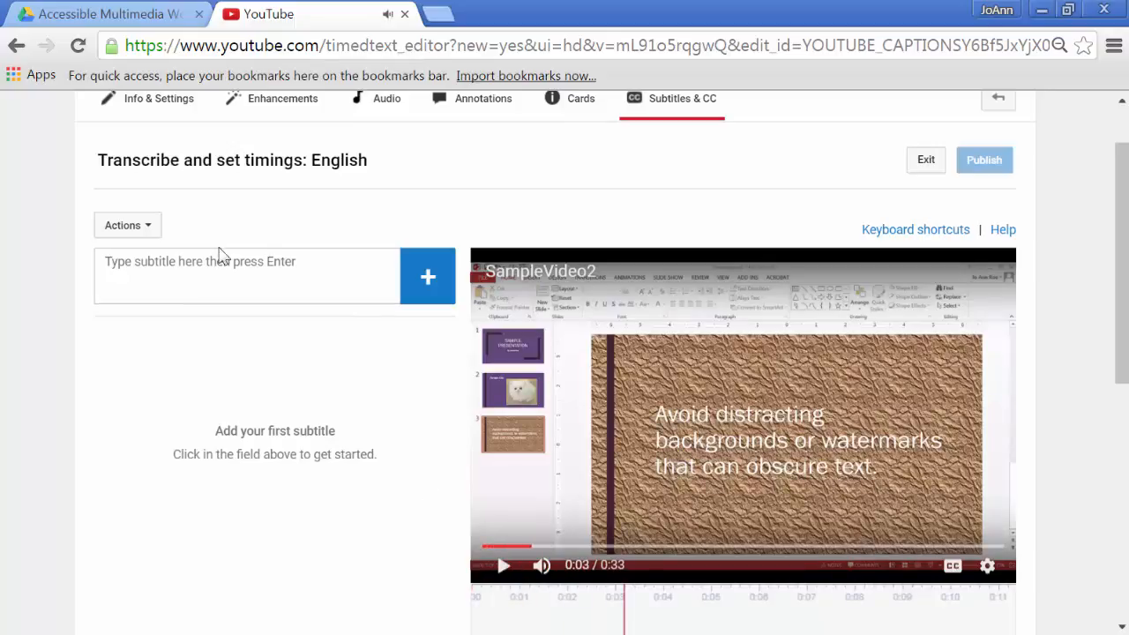
{"action": "type", "text": "I'm going to show you how to"}
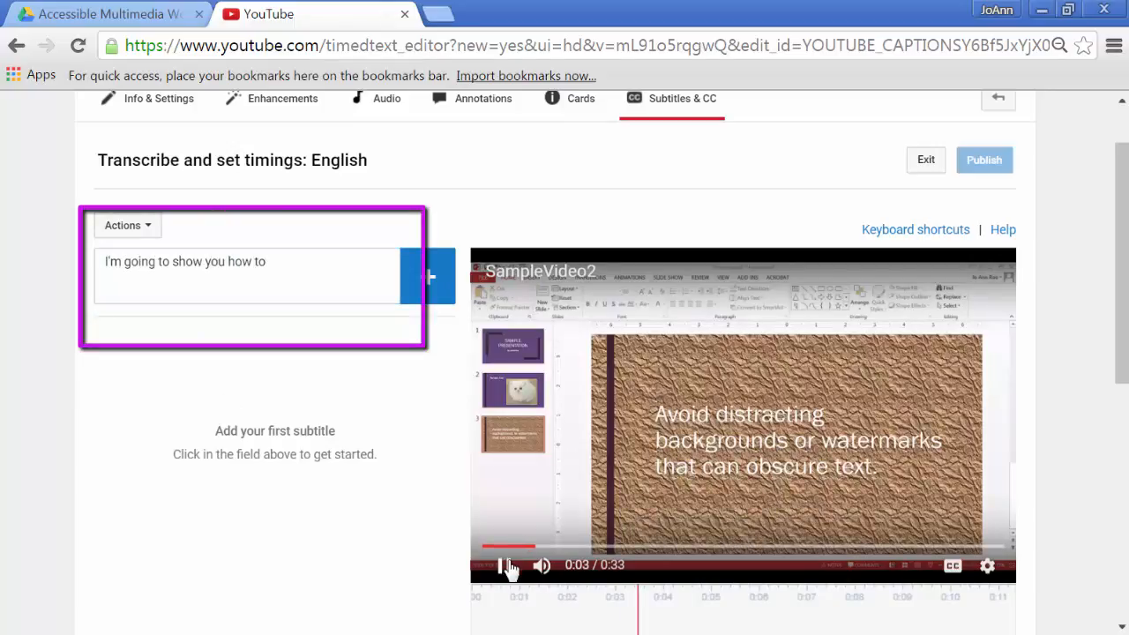
{"action": "left_click", "coordinate": [508, 565]}
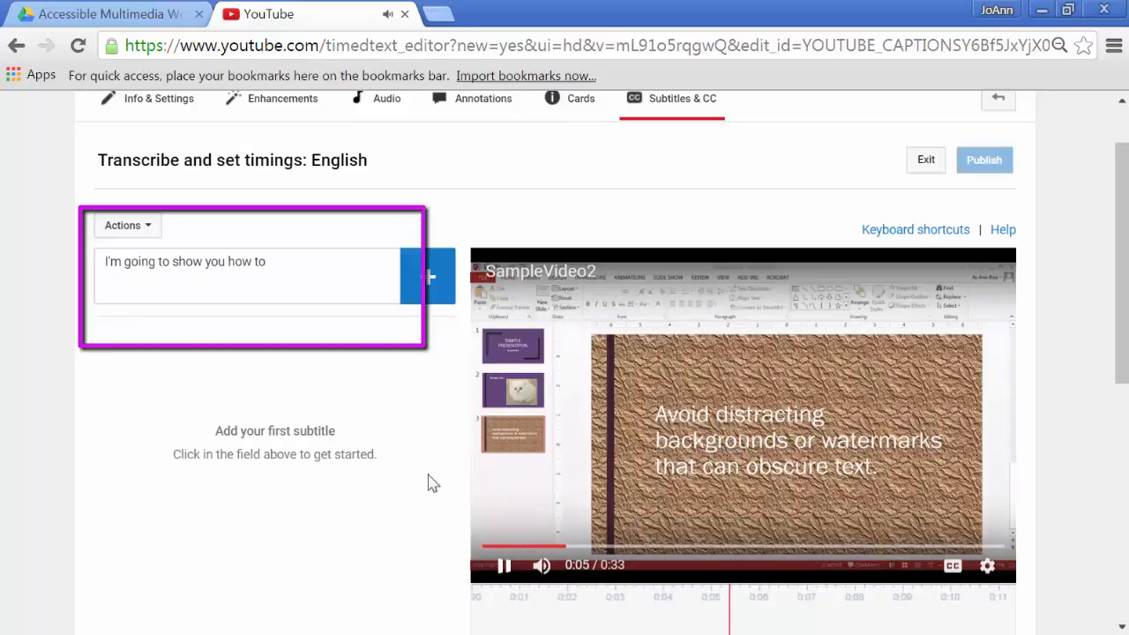
{"action": "type", "text": "avoid"}
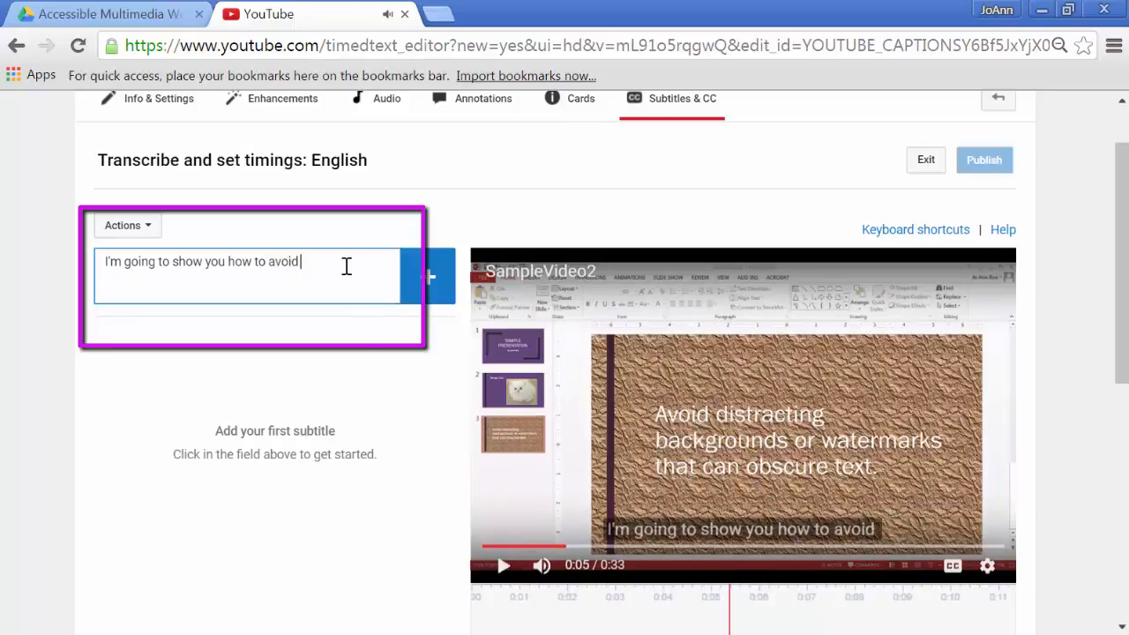
{"action": "type", "text": "distracting backgrounds or wa"}
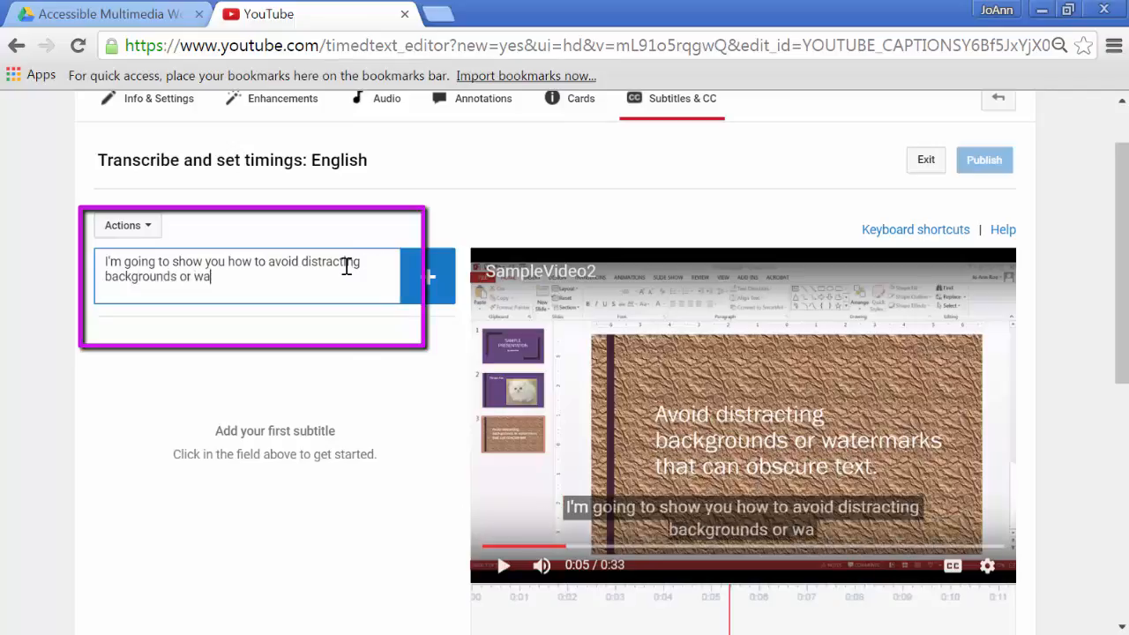
{"action": "type", "text": "termarks."}
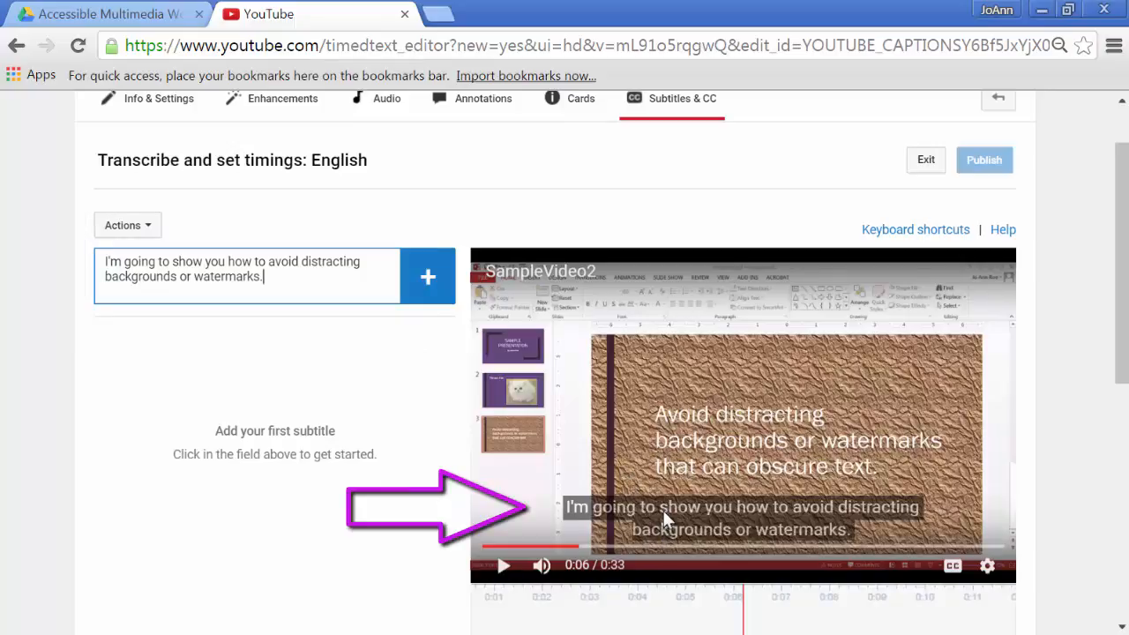
{"action": "mouse_move", "coordinate": [803, 451]}
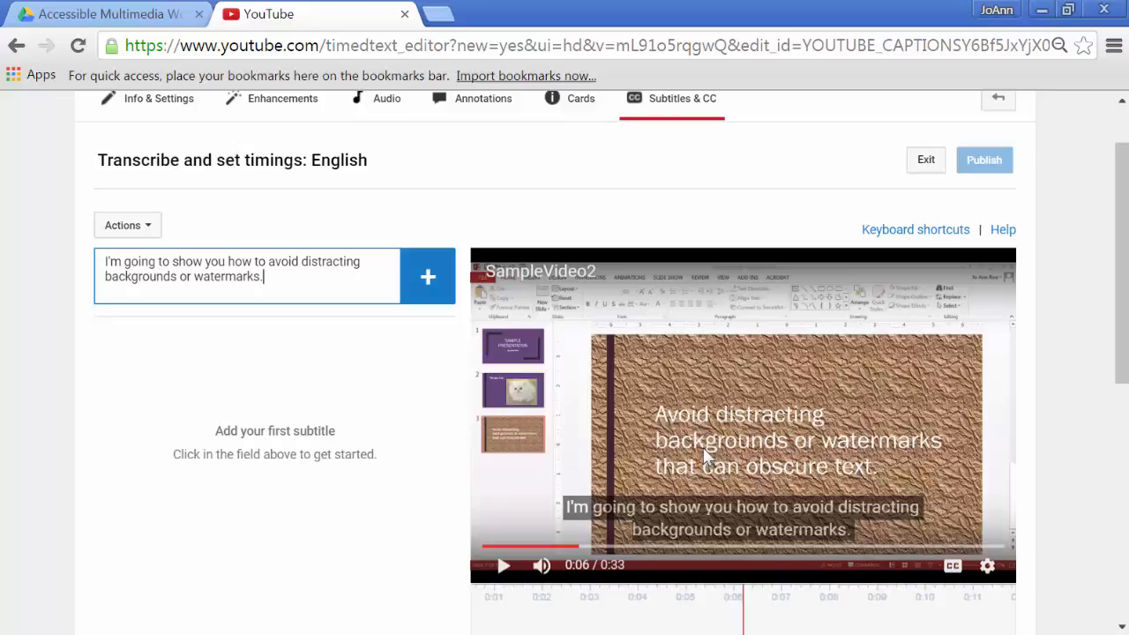
{"action": "key", "text": "Enter"}
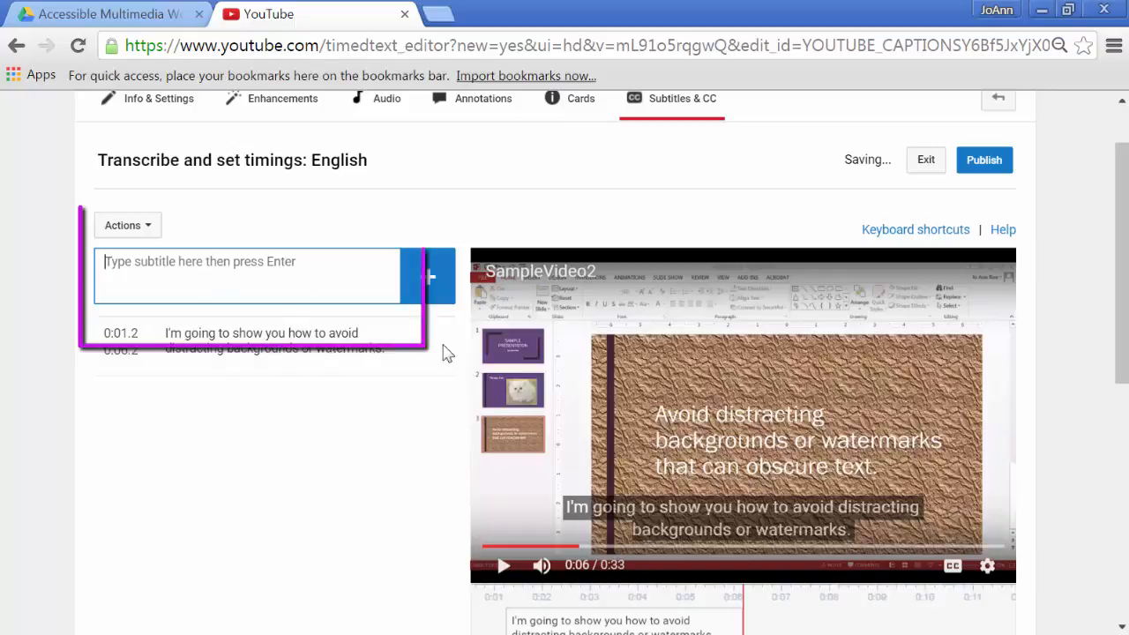
Replay from about six seconds and begin the caption "It can obscure the text"
{"action": "left_click", "coordinate": [503, 565]}
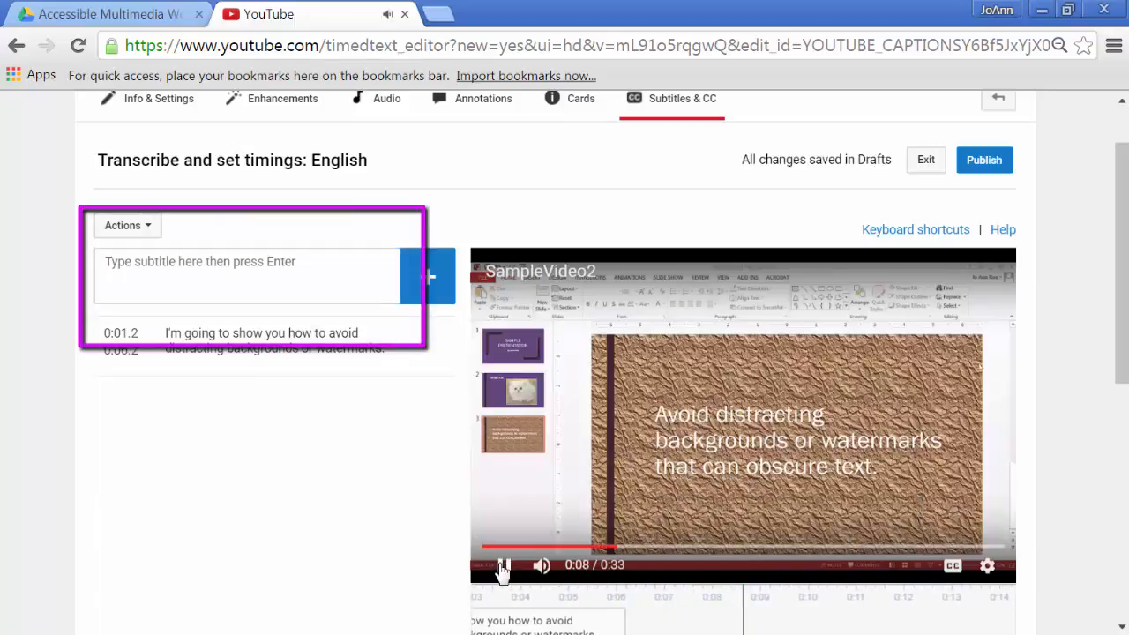
{"action": "left_click", "coordinate": [503, 565]}
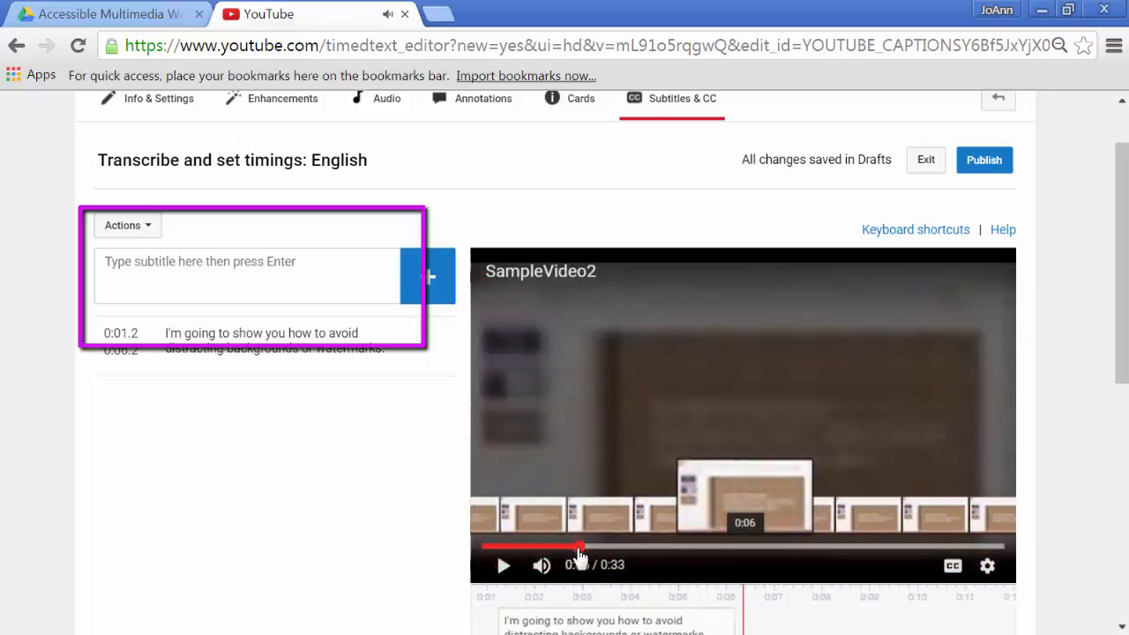
{"action": "left_click", "coordinate": [503, 565]}
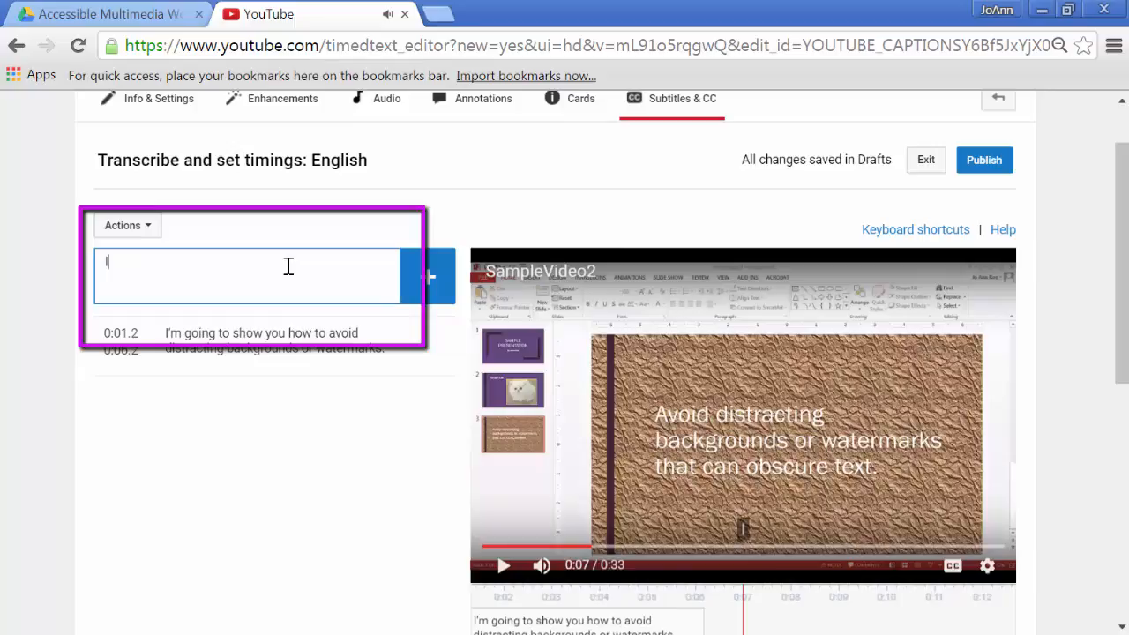
{"action": "type", "text": "It can obsc"}
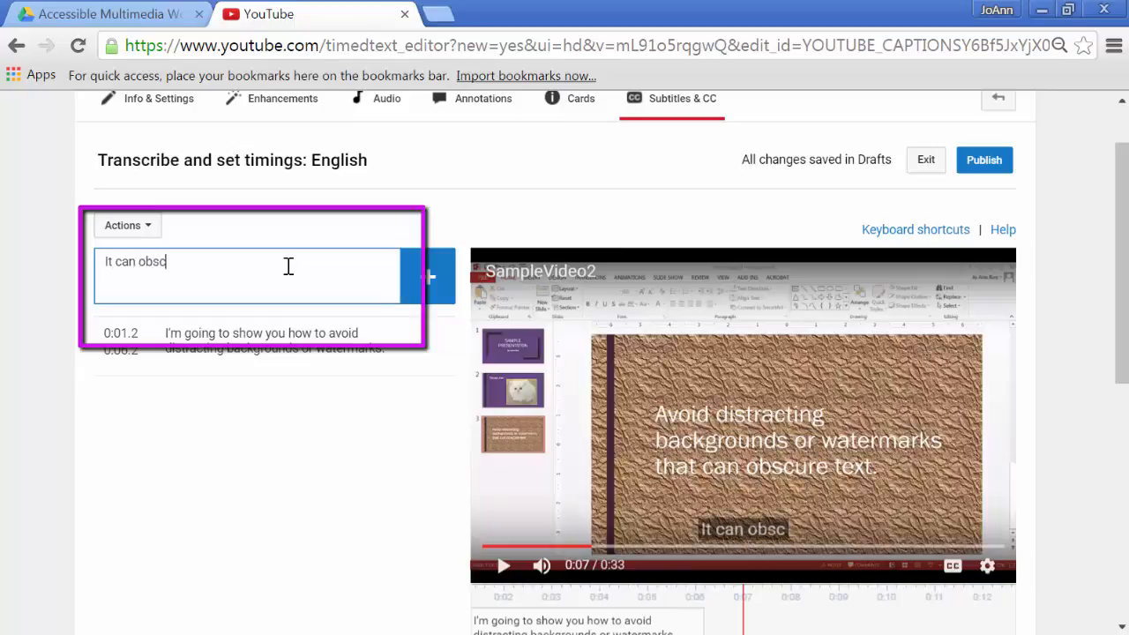
{"action": "type", "text": "ure the text"}
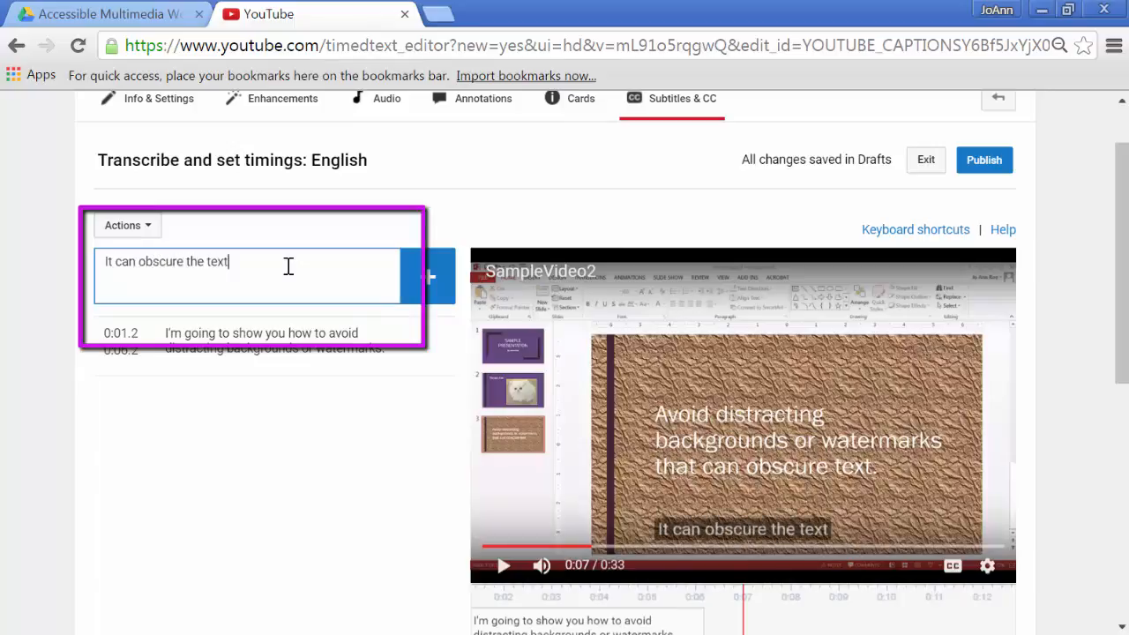
Finish the caption with "and for users with low vision, that can be a problem."
{"action": "left_click", "coordinate": [505, 564]}
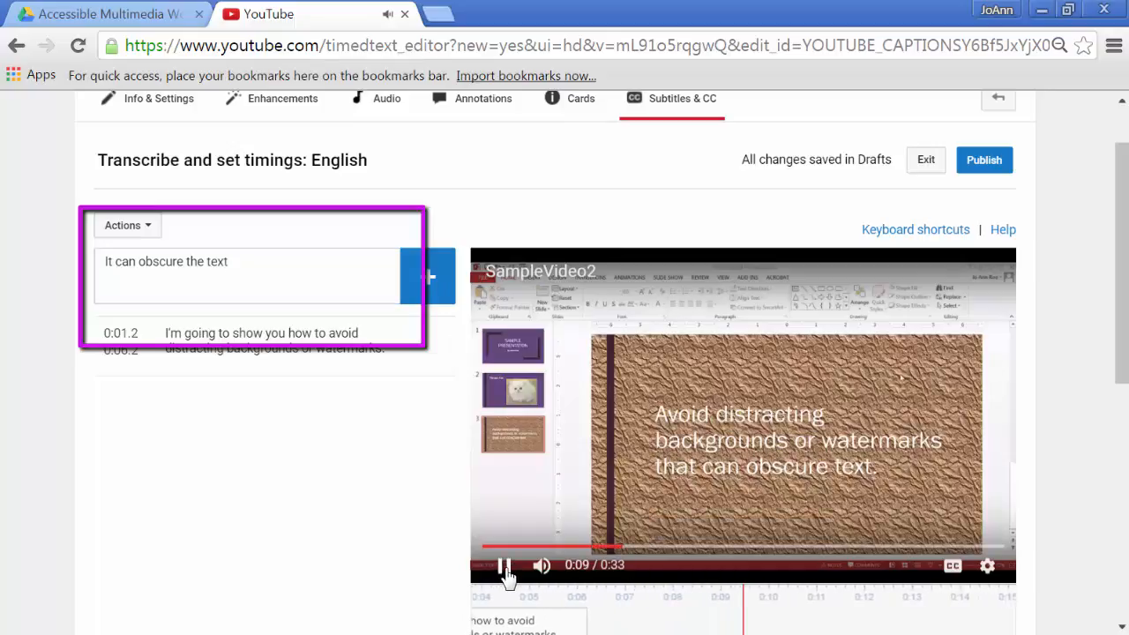
{"action": "type", "text": "adn fo"}
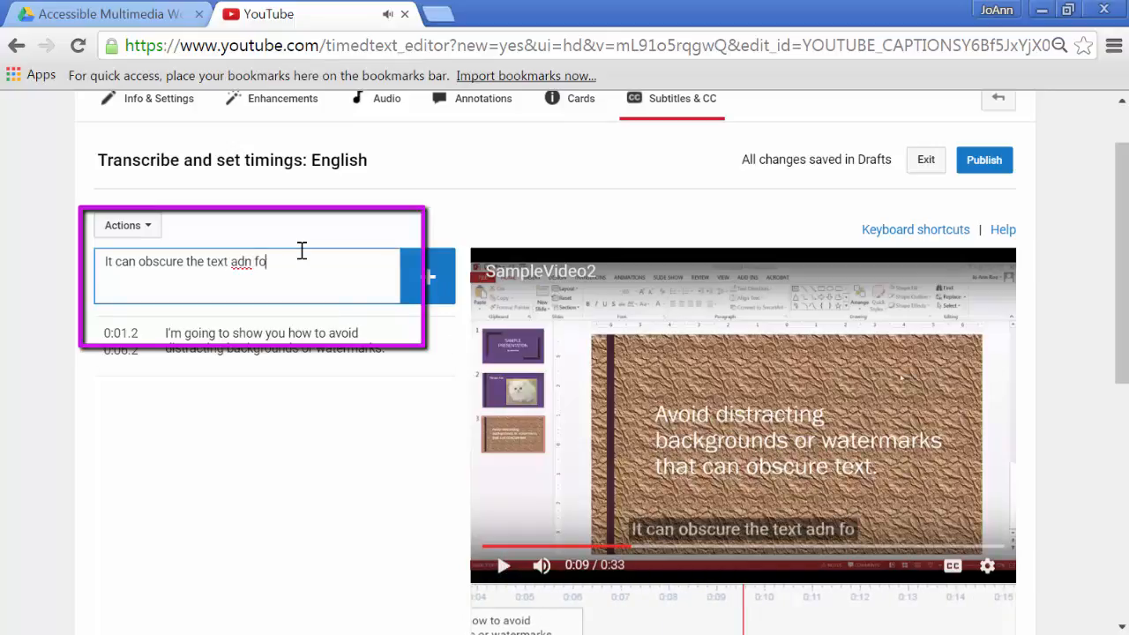
{"action": "type", "text": "and for users with low vision"}
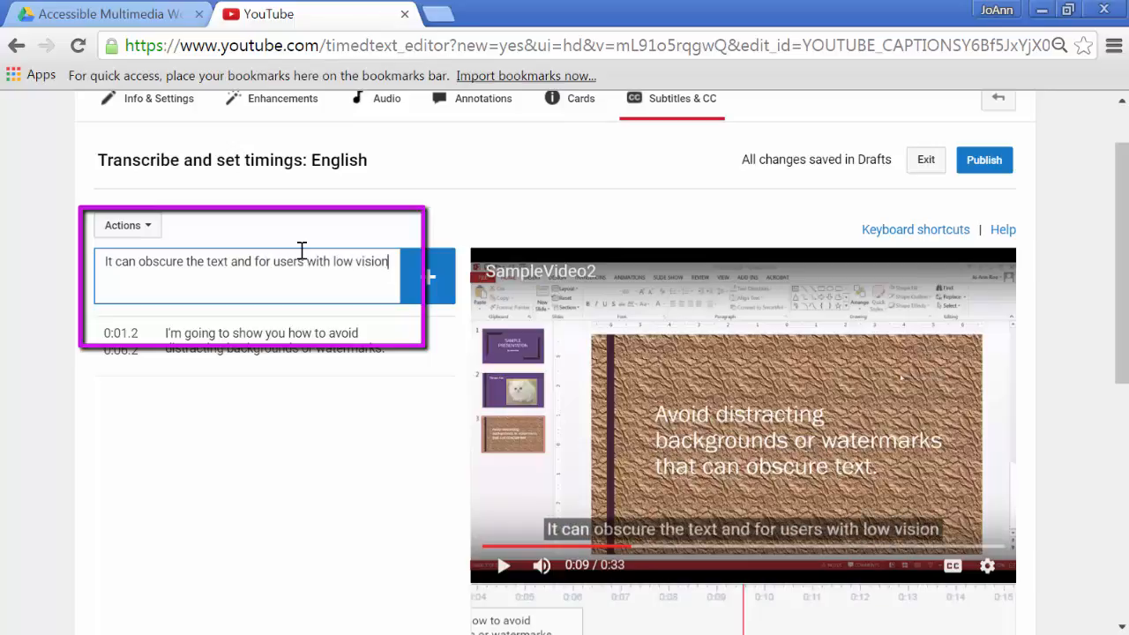
{"action": "type", "text": ", that can be"}
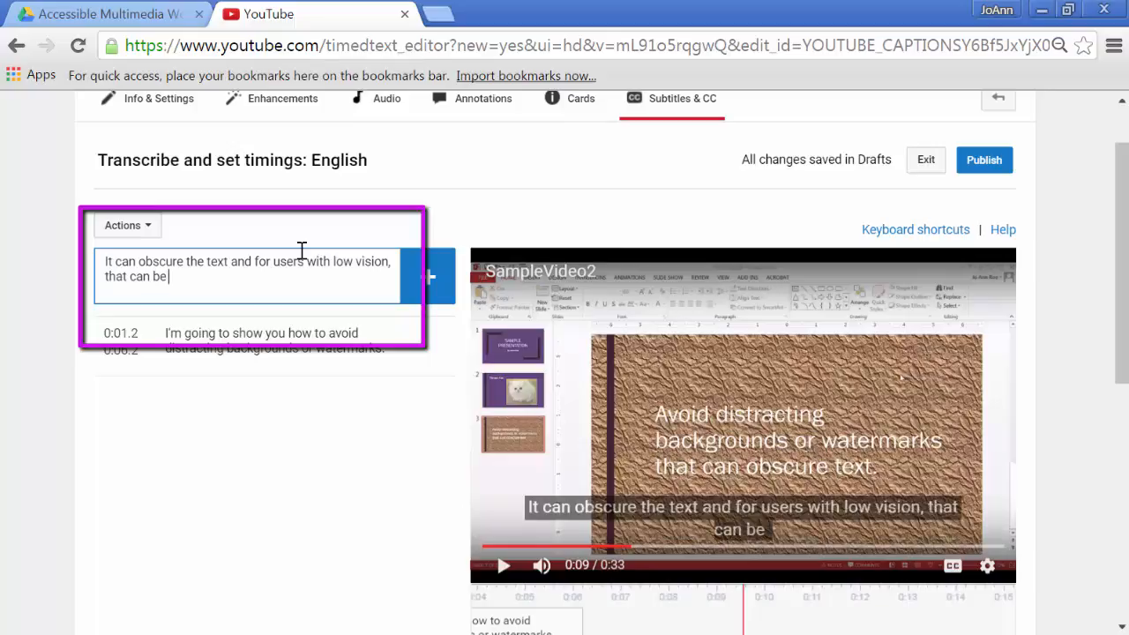
{"action": "type", "text": "a problem."}
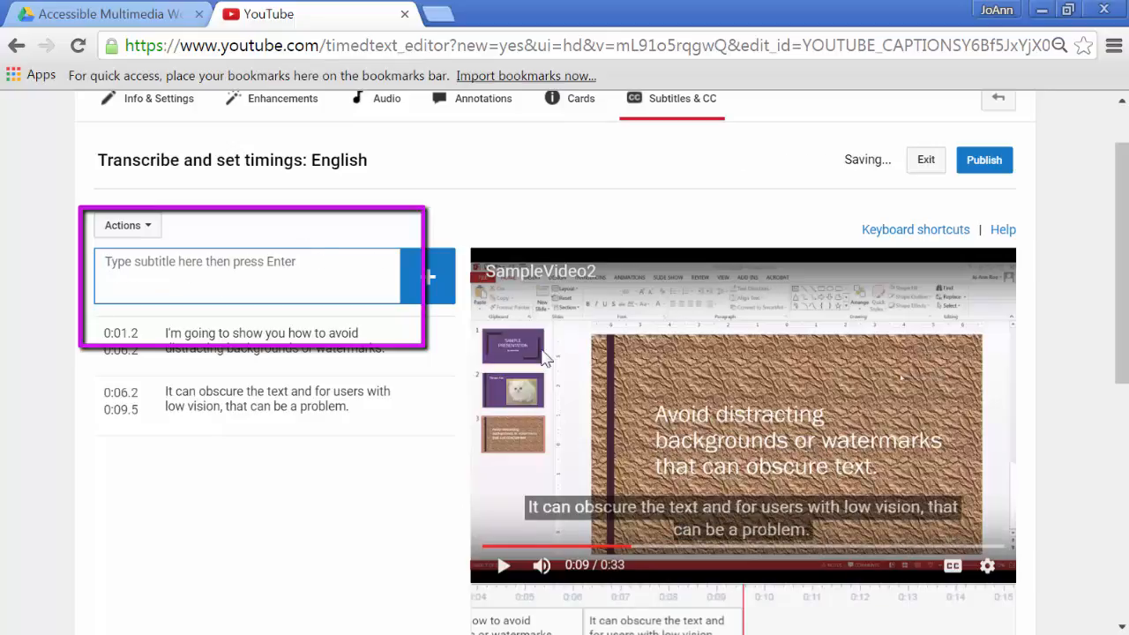
Add the caption "So go to your slide in PowerPoint and right-click."
{"action": "left_click", "coordinate": [504, 565]}
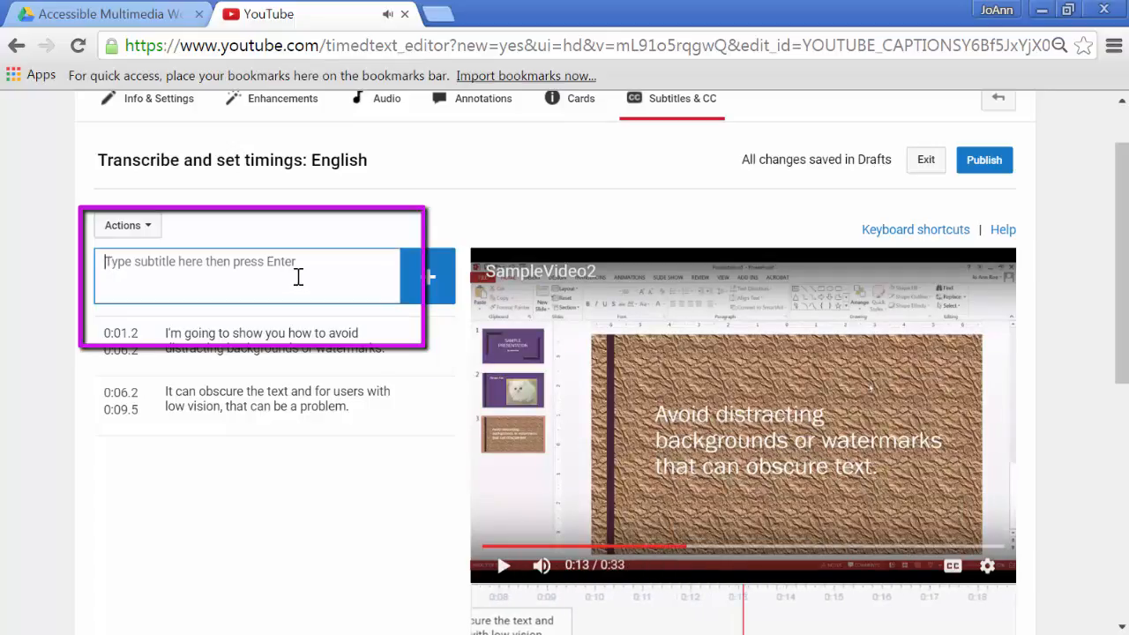
{"action": "type", "text": "So go to your s"}
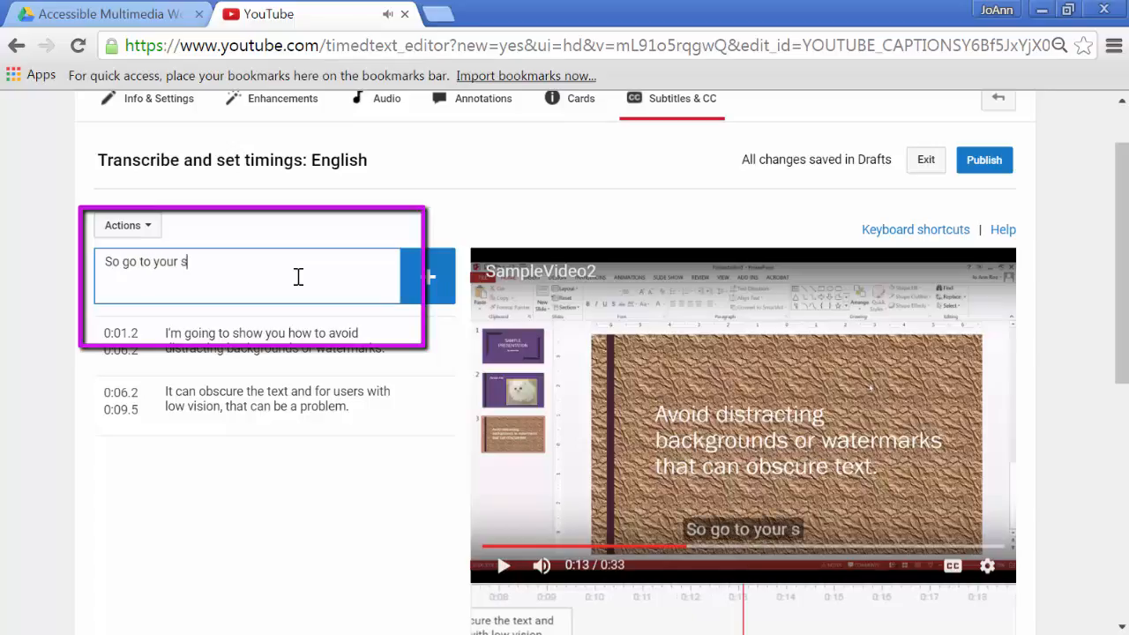
{"action": "type", "text": "lide in PowerPoint and right-cli"}
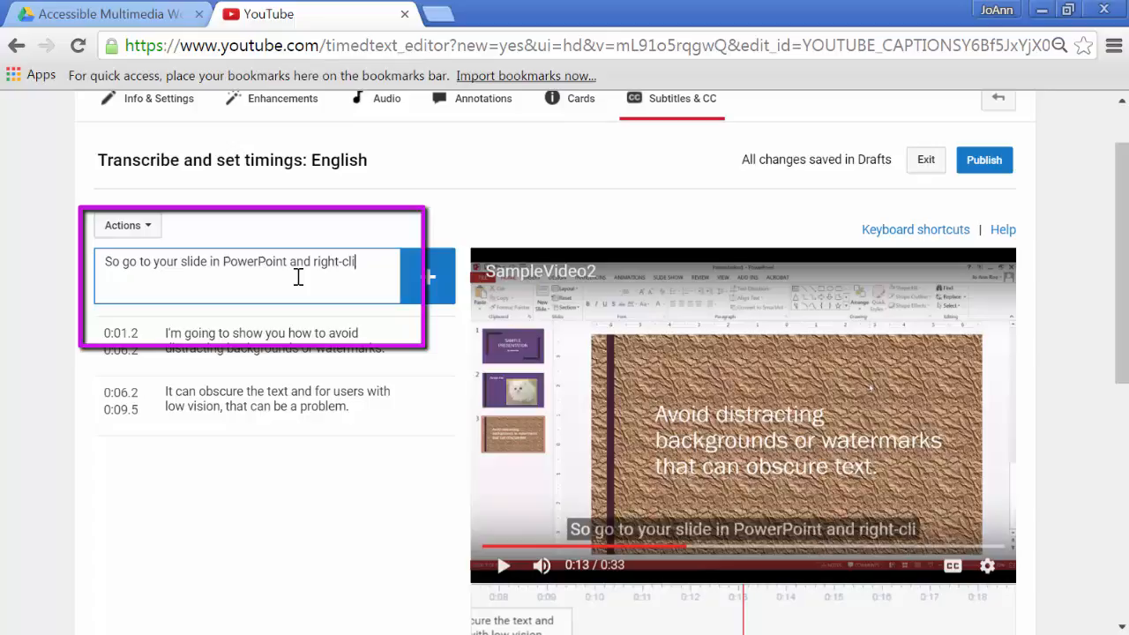
{"action": "key", "text": "Return"}
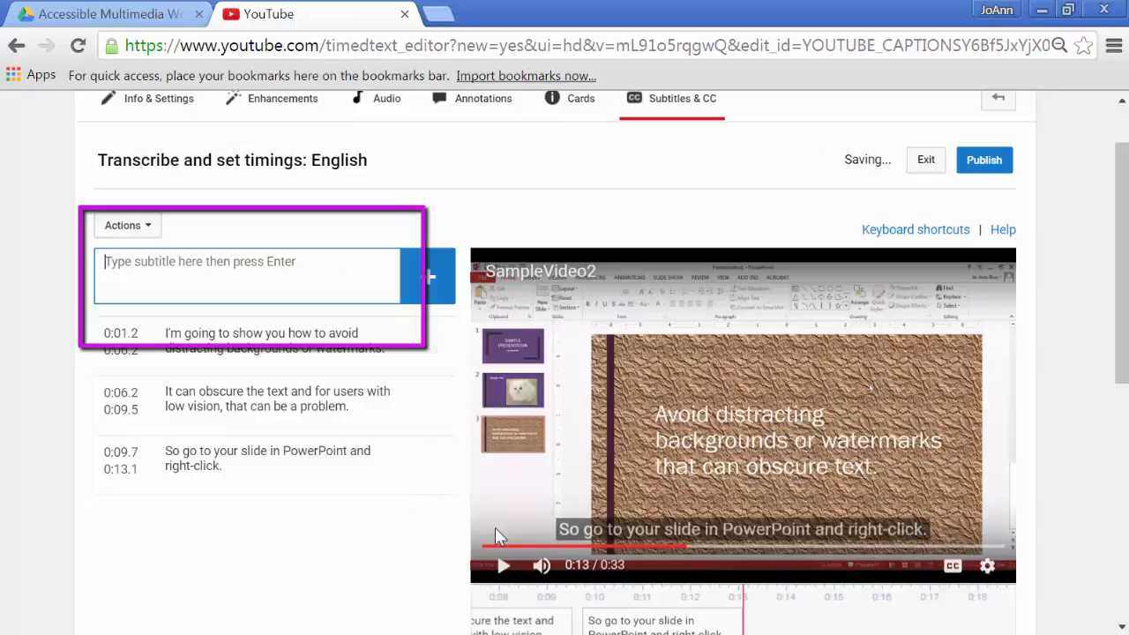
Add the caption "And select Format background." after hearing the line
{"action": "left_click", "coordinate": [504, 564]}
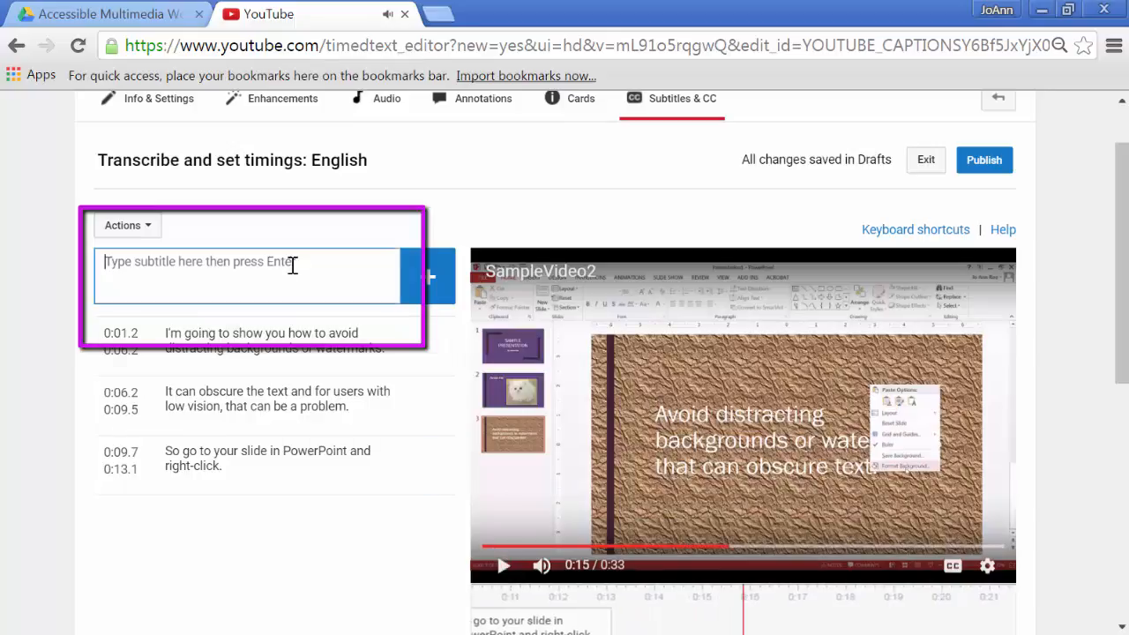
{"action": "type", "text": "And select"}
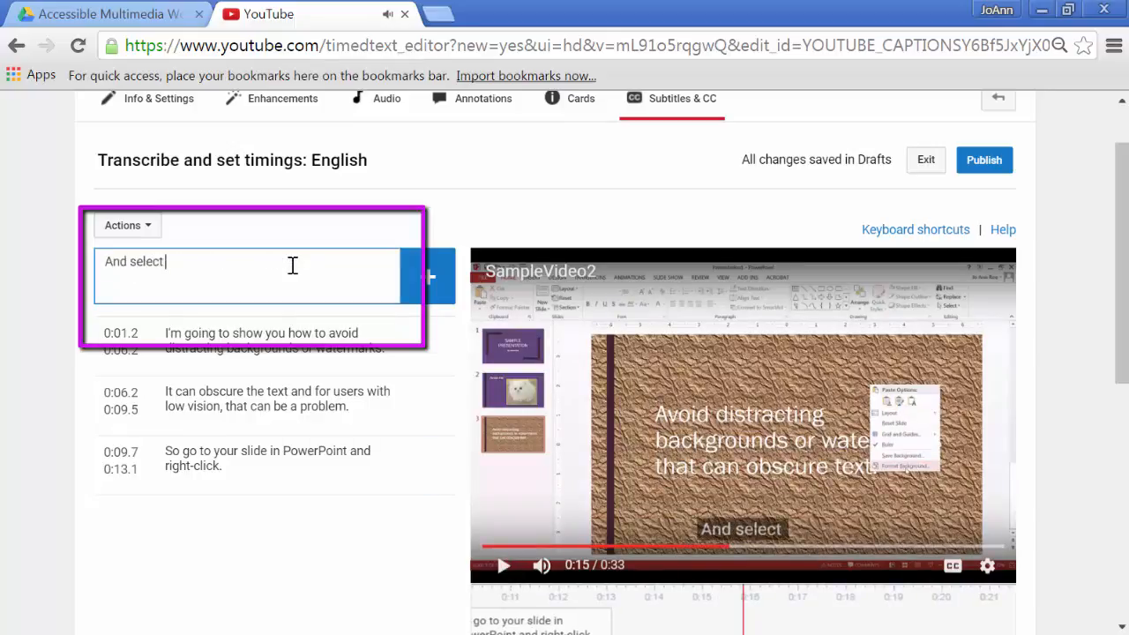
{"action": "type", "text": "Format backg"}
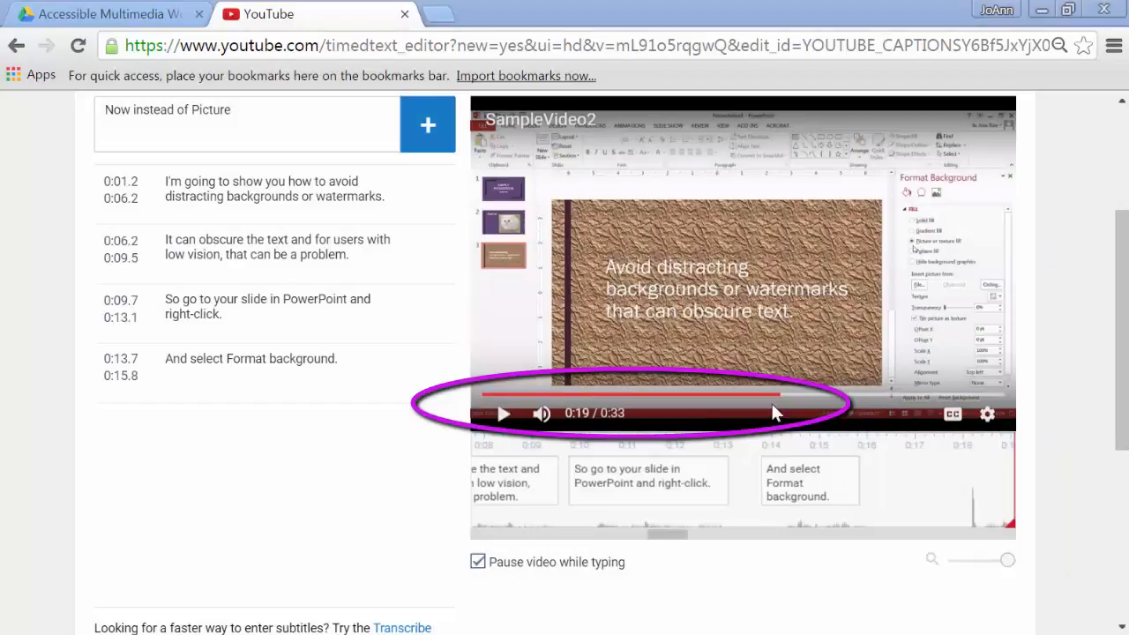
Replay from 0:00, pause near 0:06 and select the second caption for editing
{"action": "left_click", "coordinate": [480, 395]}
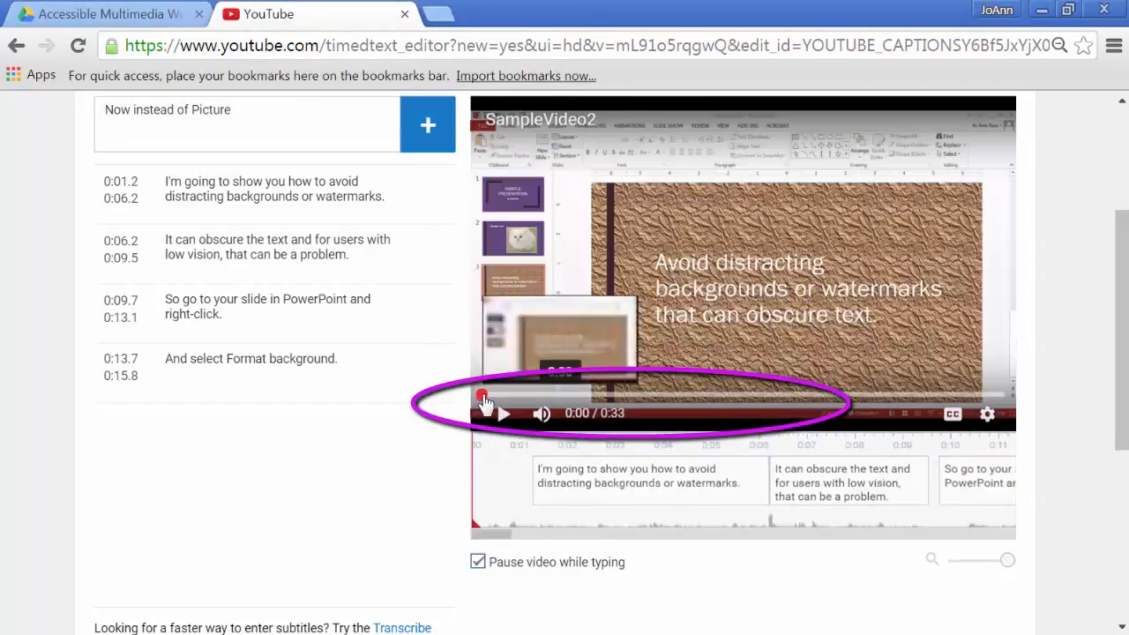
{"action": "left_click", "coordinate": [483, 413]}
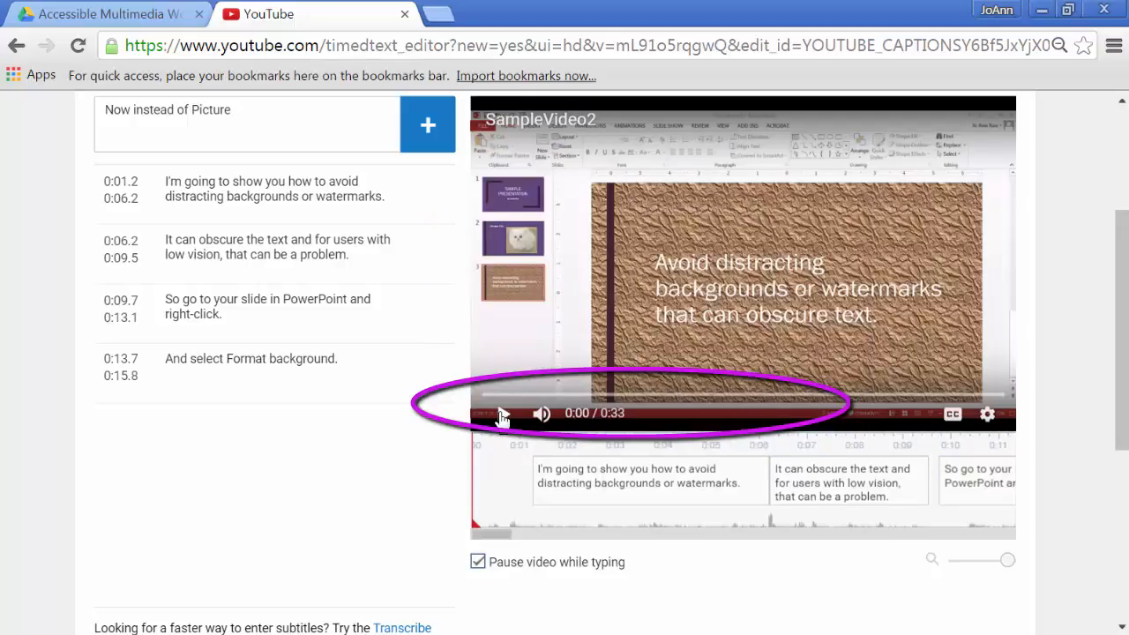
{"action": "left_click", "coordinate": [503, 413]}
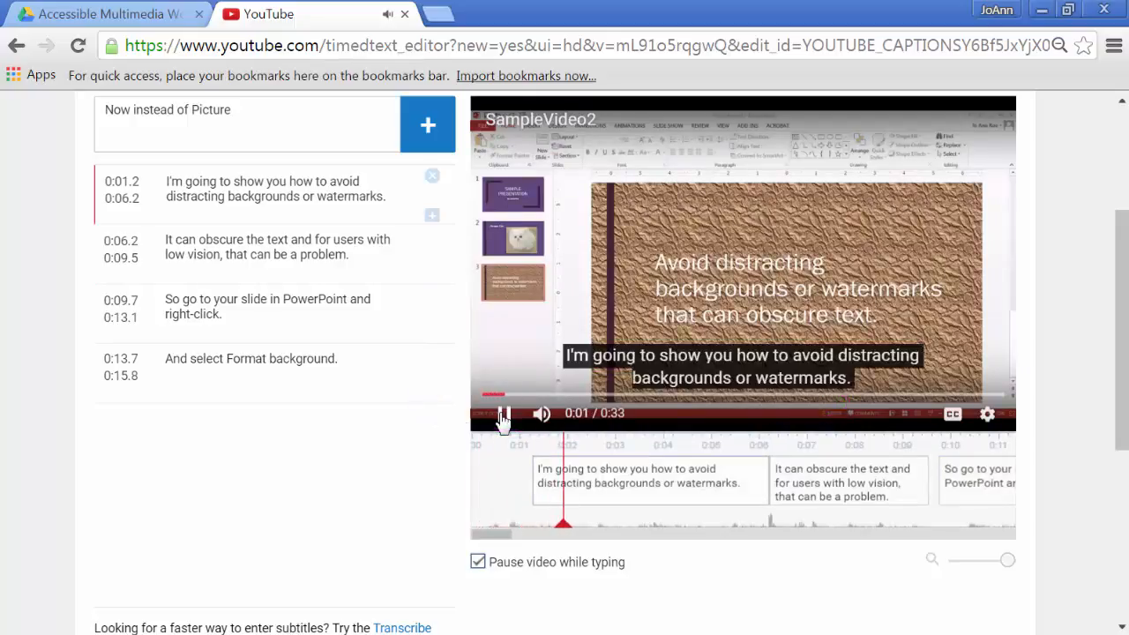
{"action": "left_click", "coordinate": [504, 413]}
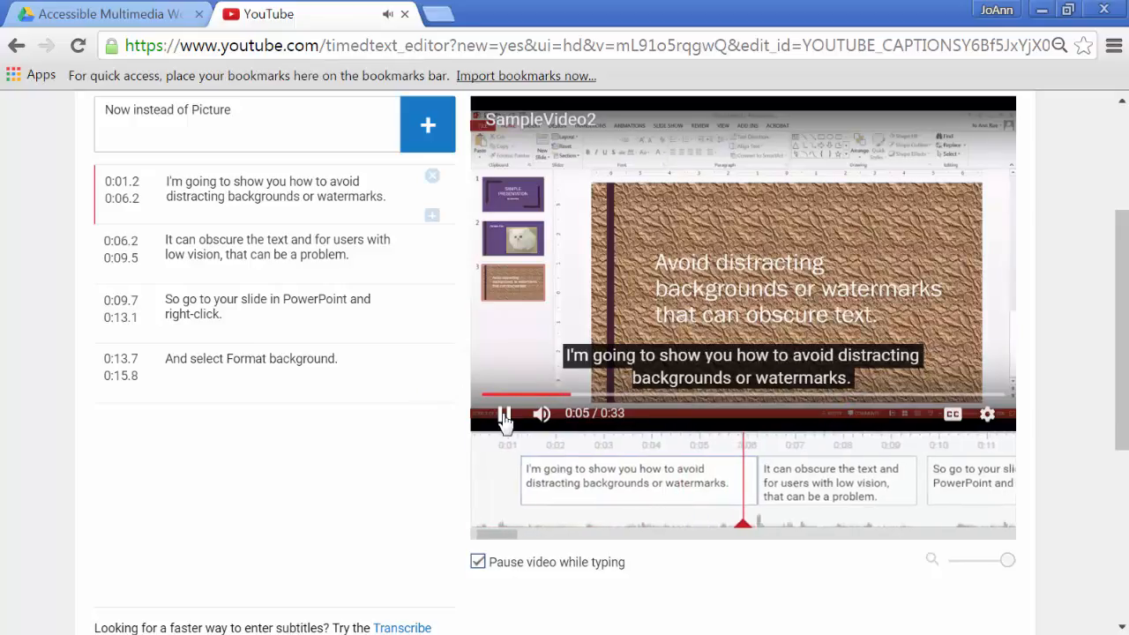
{"action": "left_click", "coordinate": [505, 413]}
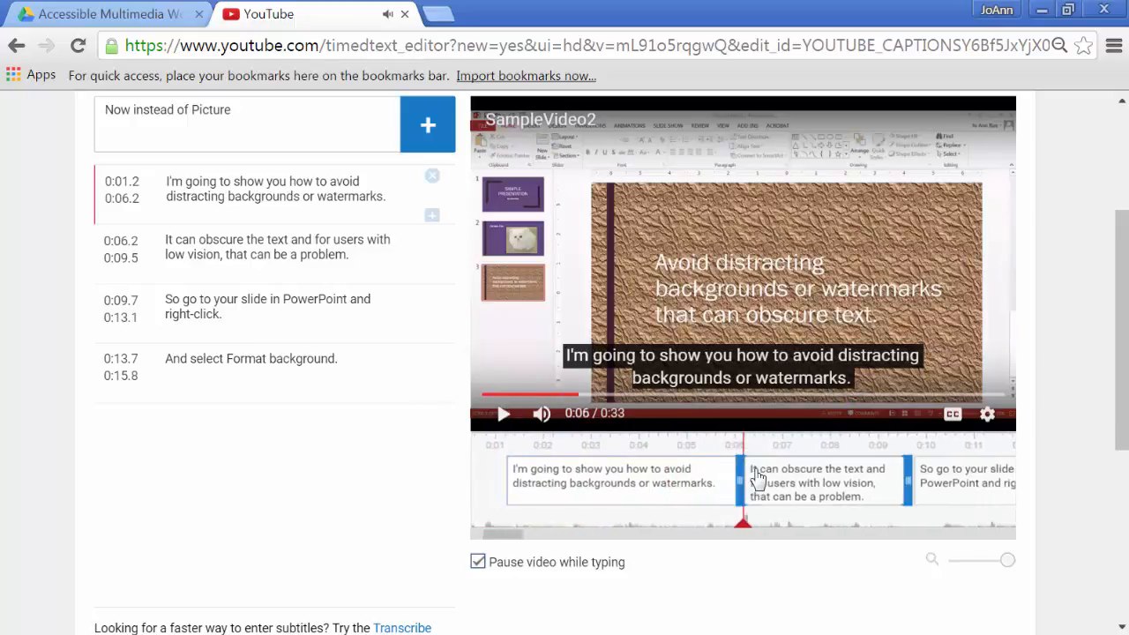
{"action": "left_click", "coordinate": [279, 247]}
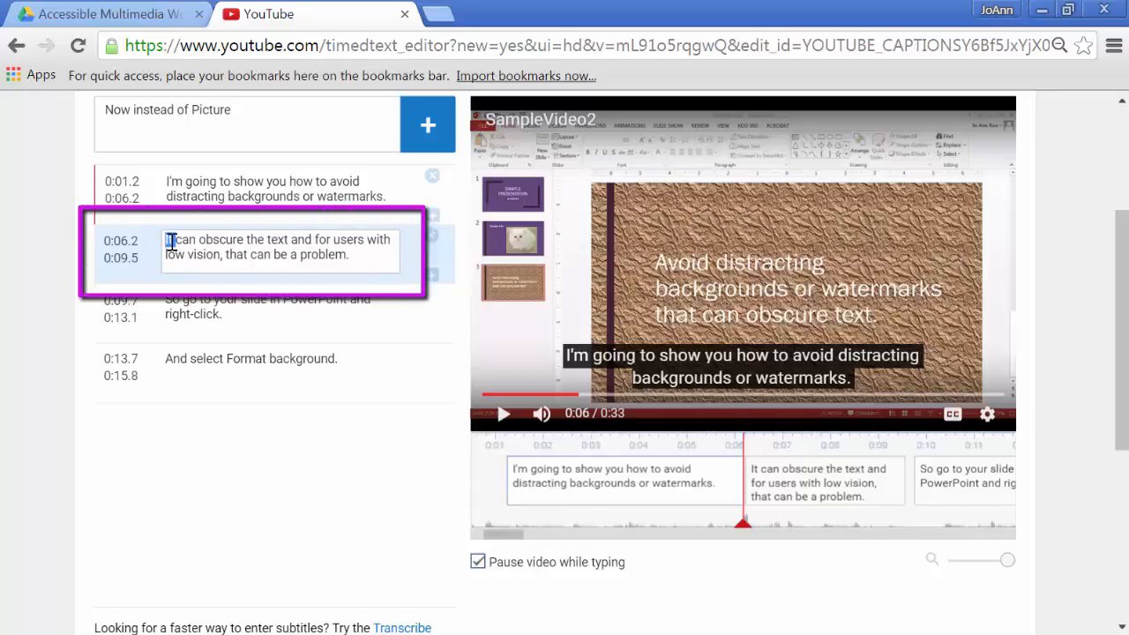
Change the second caption's opening word from "It" to "They"
{"action": "type", "text": "They"}
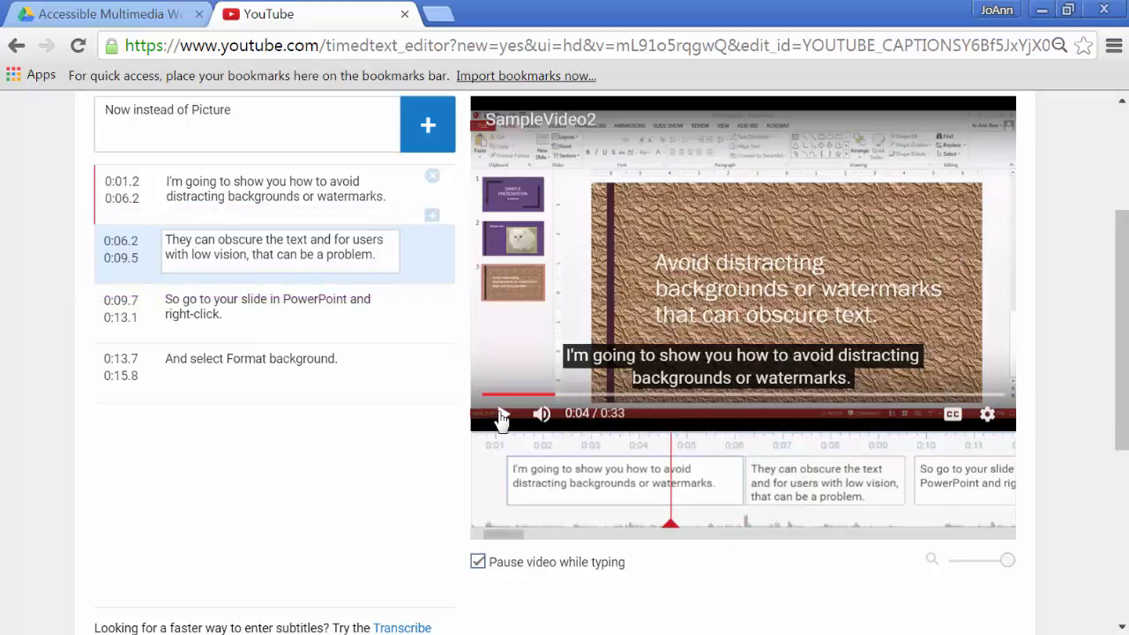
Play through all captions to 0:16, toggling playback to check their timing
{"action": "left_click", "coordinate": [501, 413]}
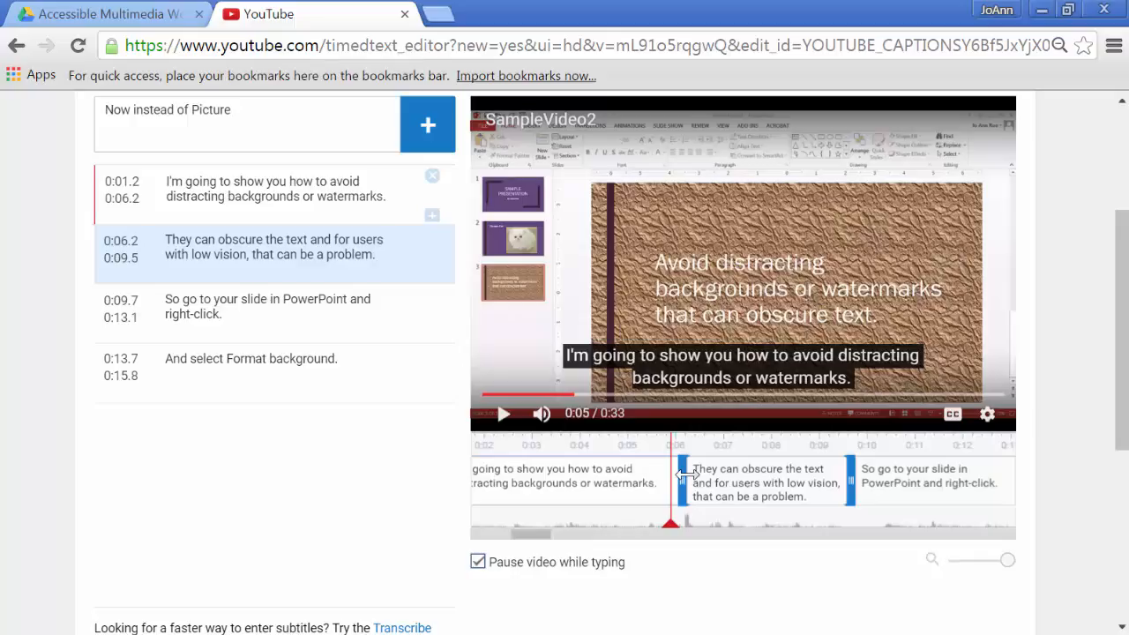
{"action": "key", "text": "ctrl+plus"}
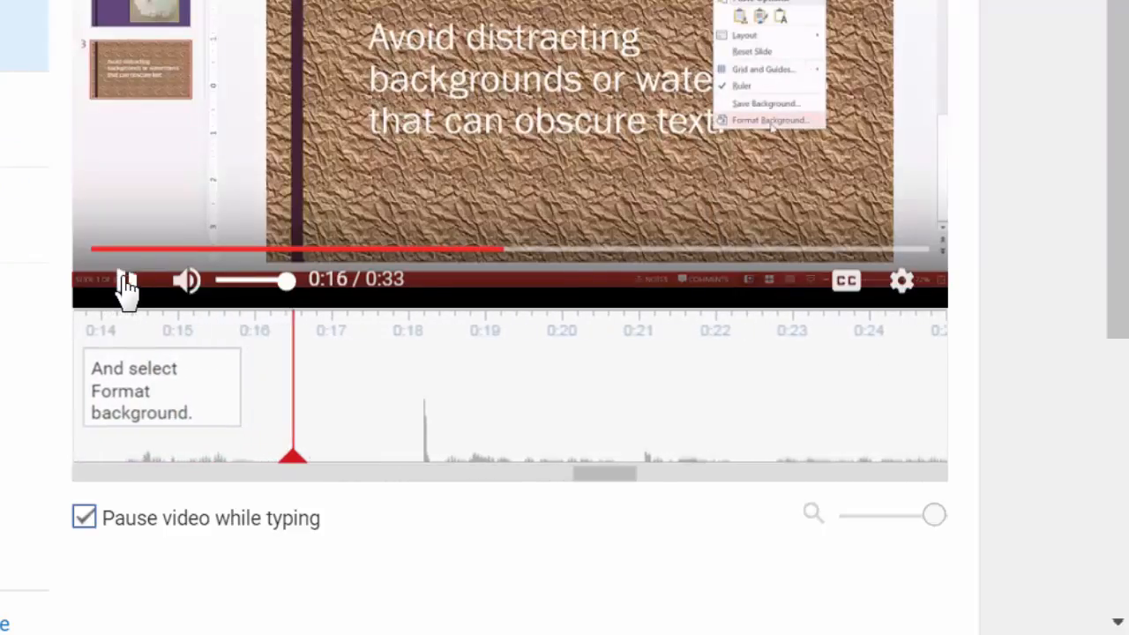
Drag the last caption block to run 0:13.6–0:15.9 and replay from 0:11 to confirm
{"action": "left_click", "coordinate": [127, 278]}
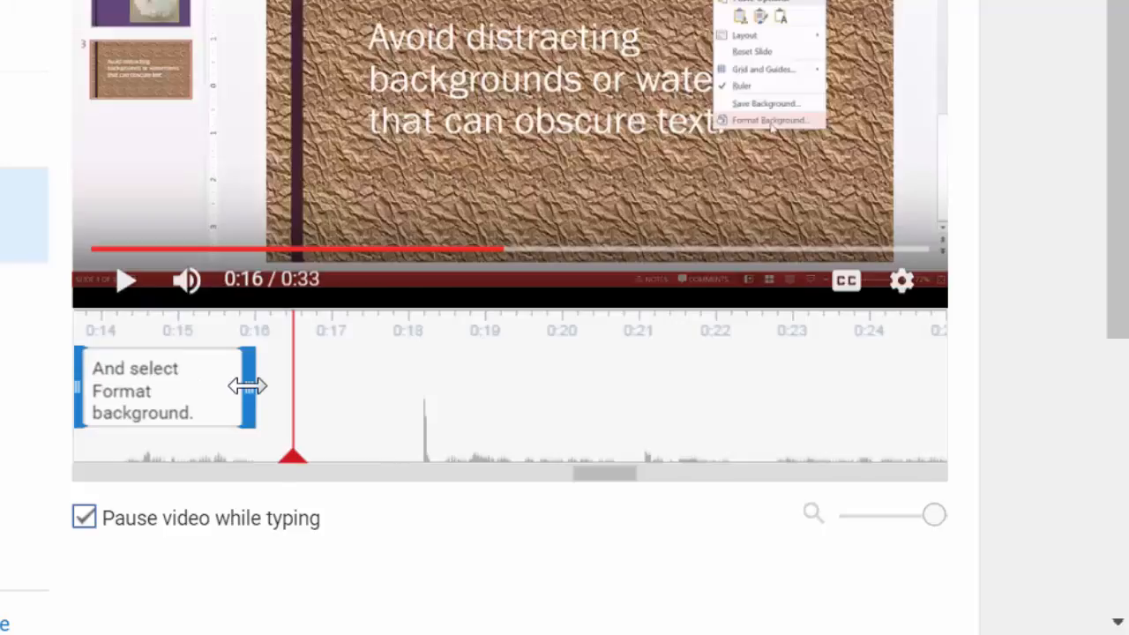
{"action": "left_click_drag", "start_coordinate": [251, 384], "coordinate": [264, 381]}
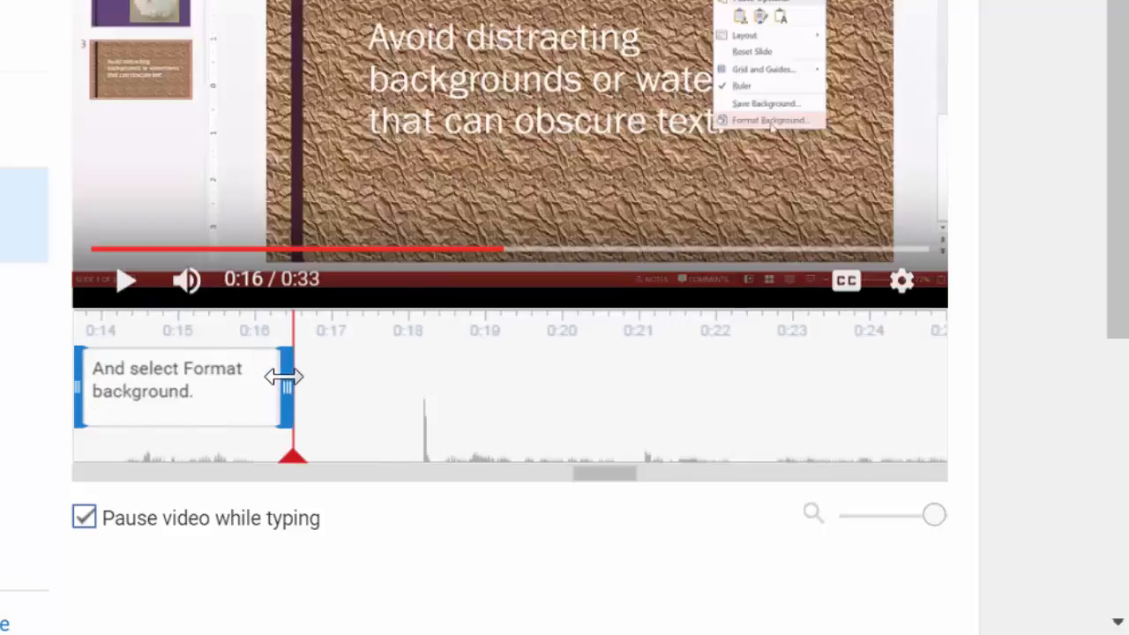
{"action": "left_click_drag", "start_coordinate": [286, 378], "coordinate": [262, 390]}
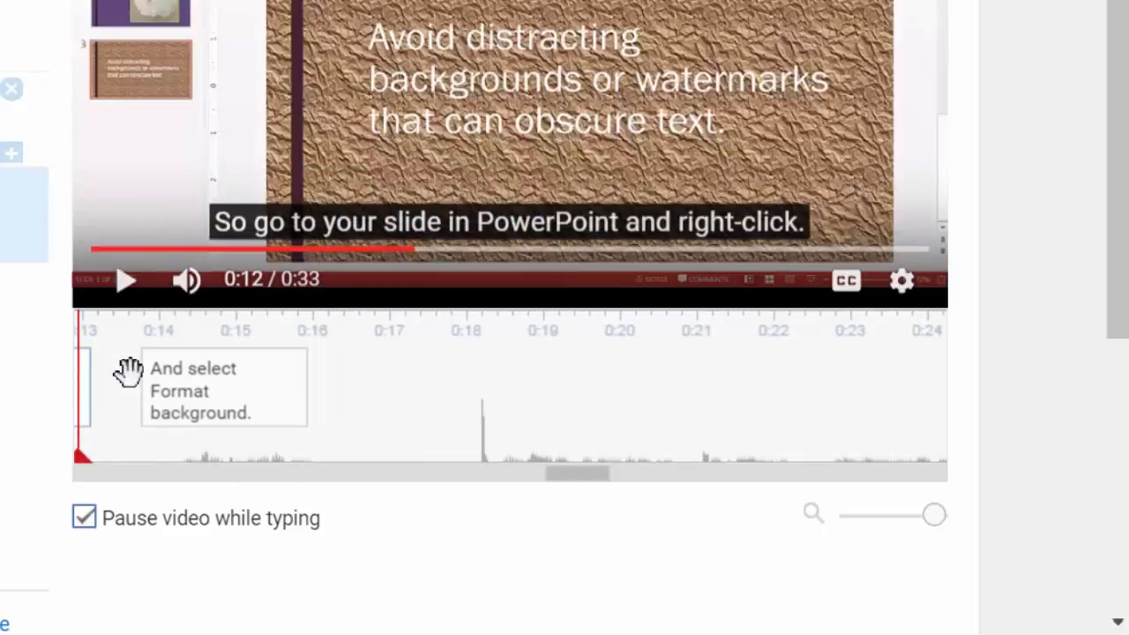
{"action": "mouse_move", "coordinate": [406, 273]}
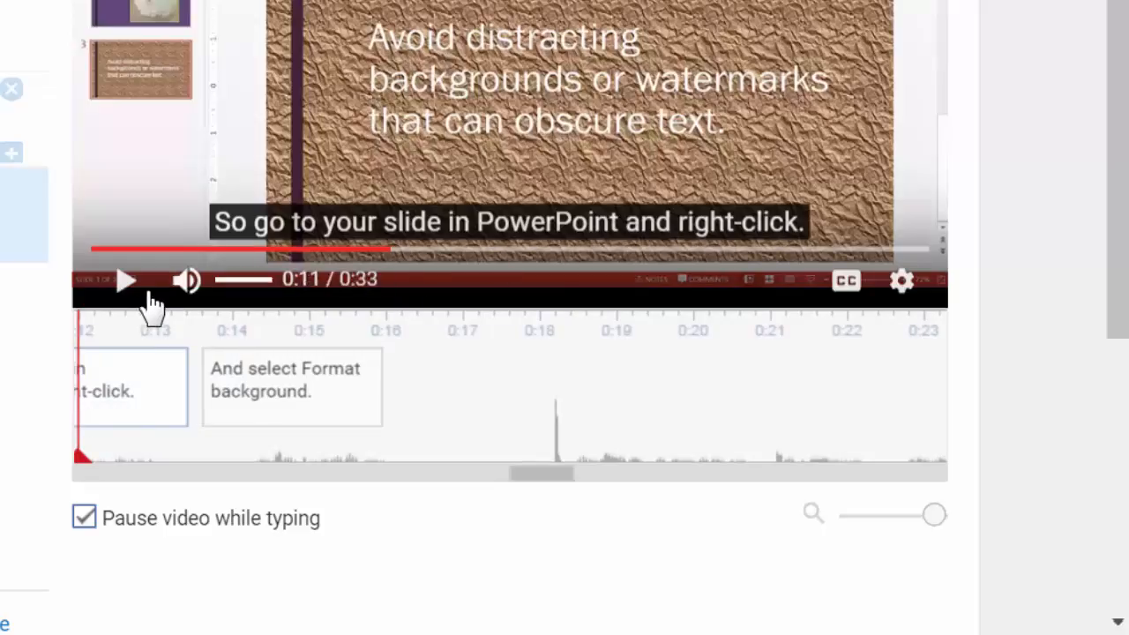
{"action": "left_click", "coordinate": [127, 279]}
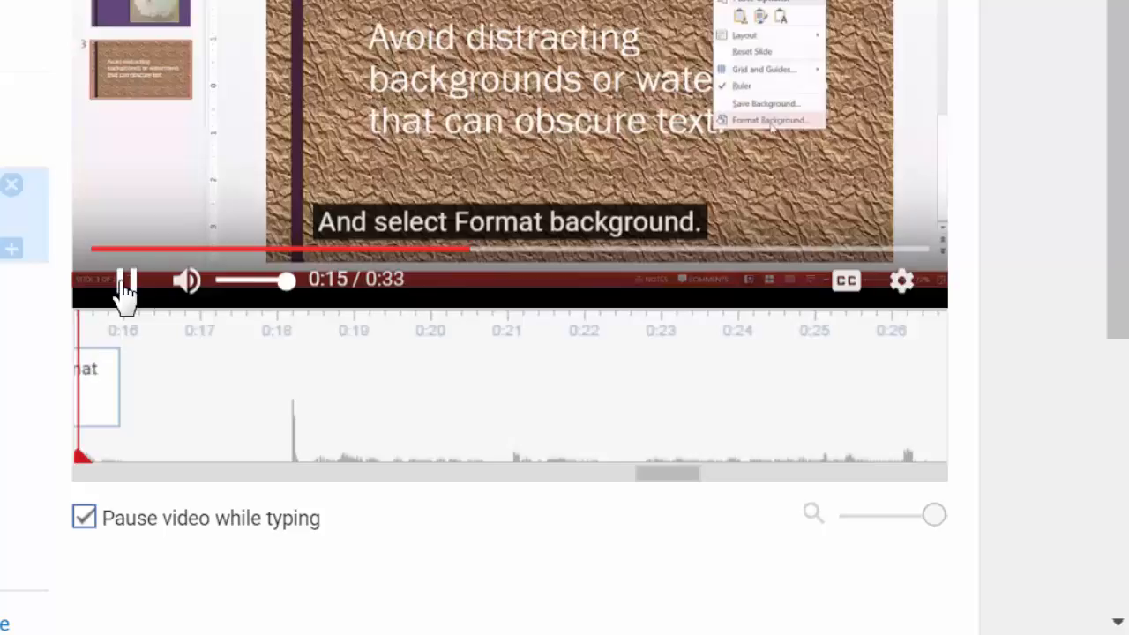
{"action": "left_click", "coordinate": [125, 279]}
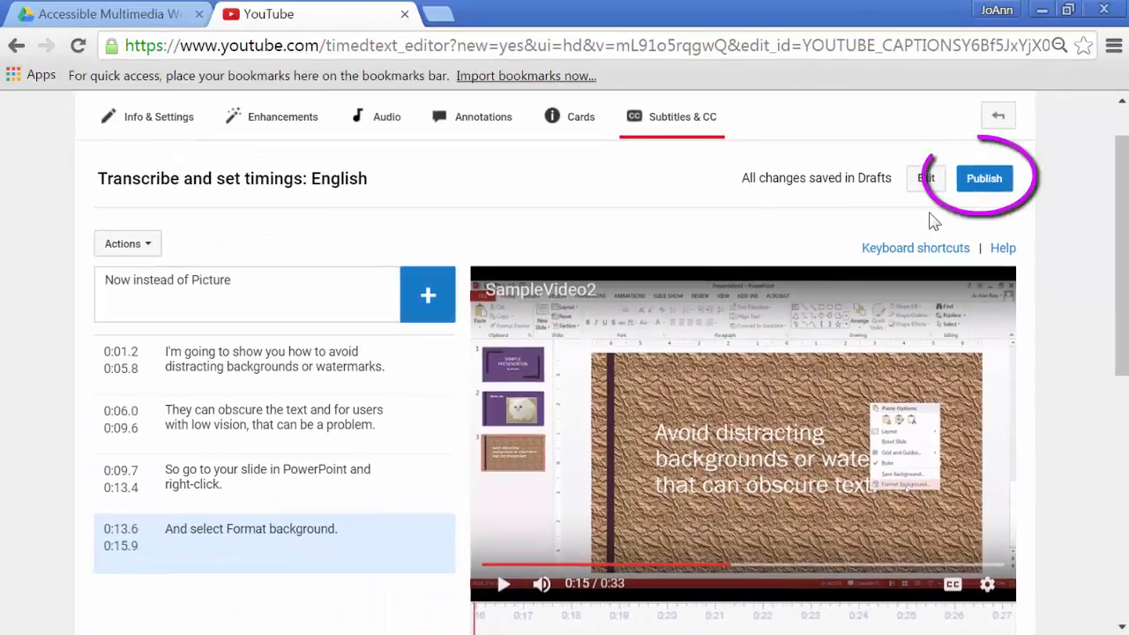
Publish the English subtitles so they appear under Published
{"action": "left_click", "coordinate": [985, 177]}
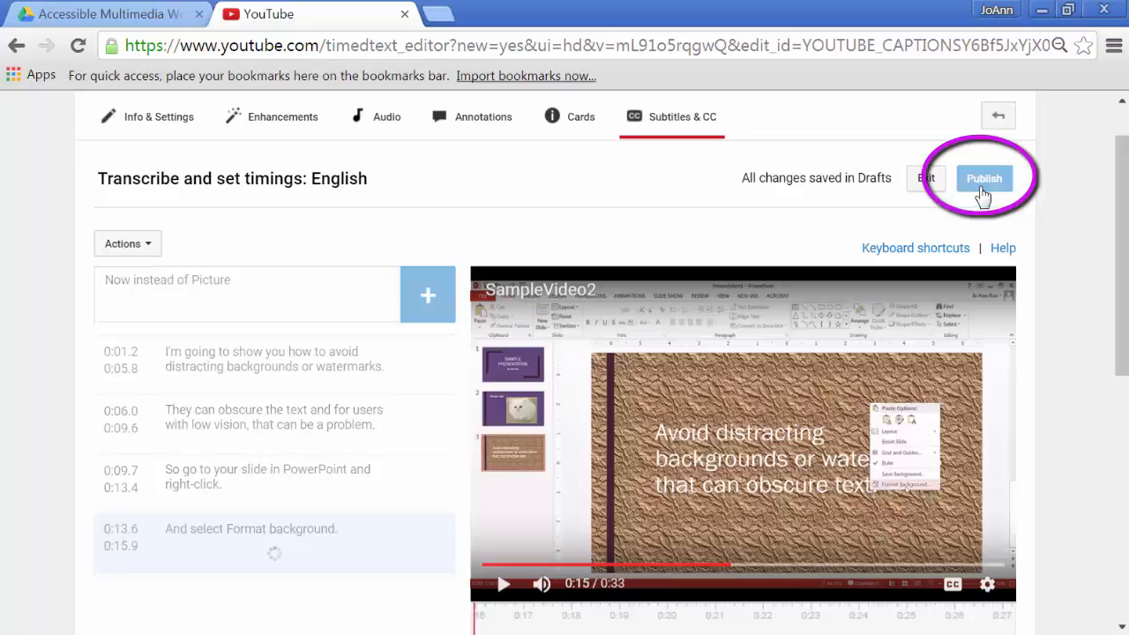
{"action": "left_click", "coordinate": [985, 177]}
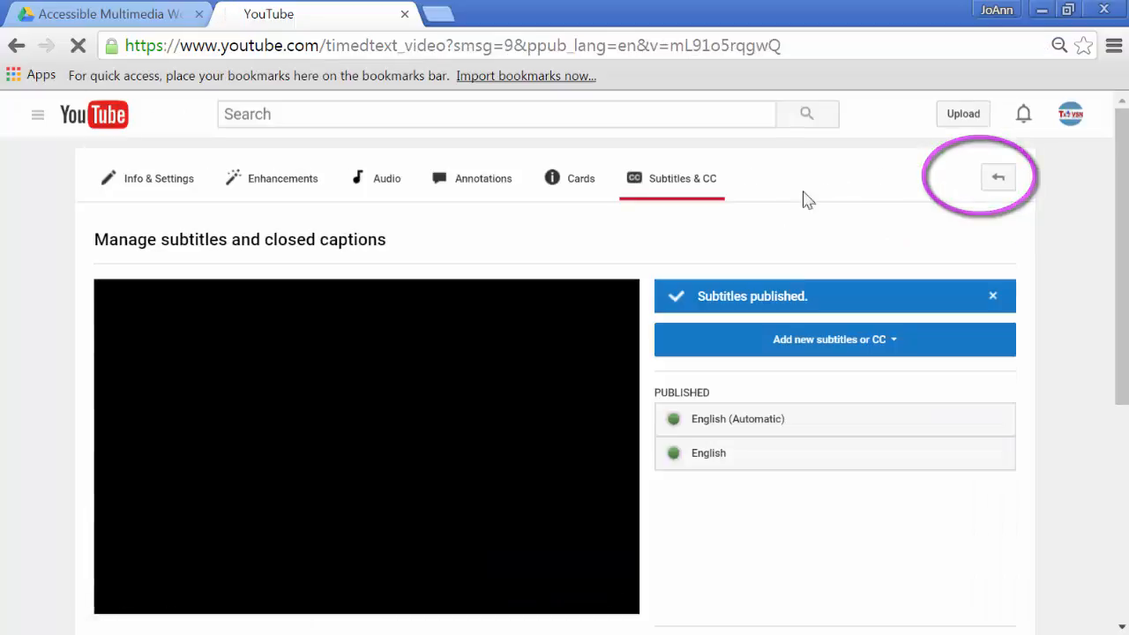